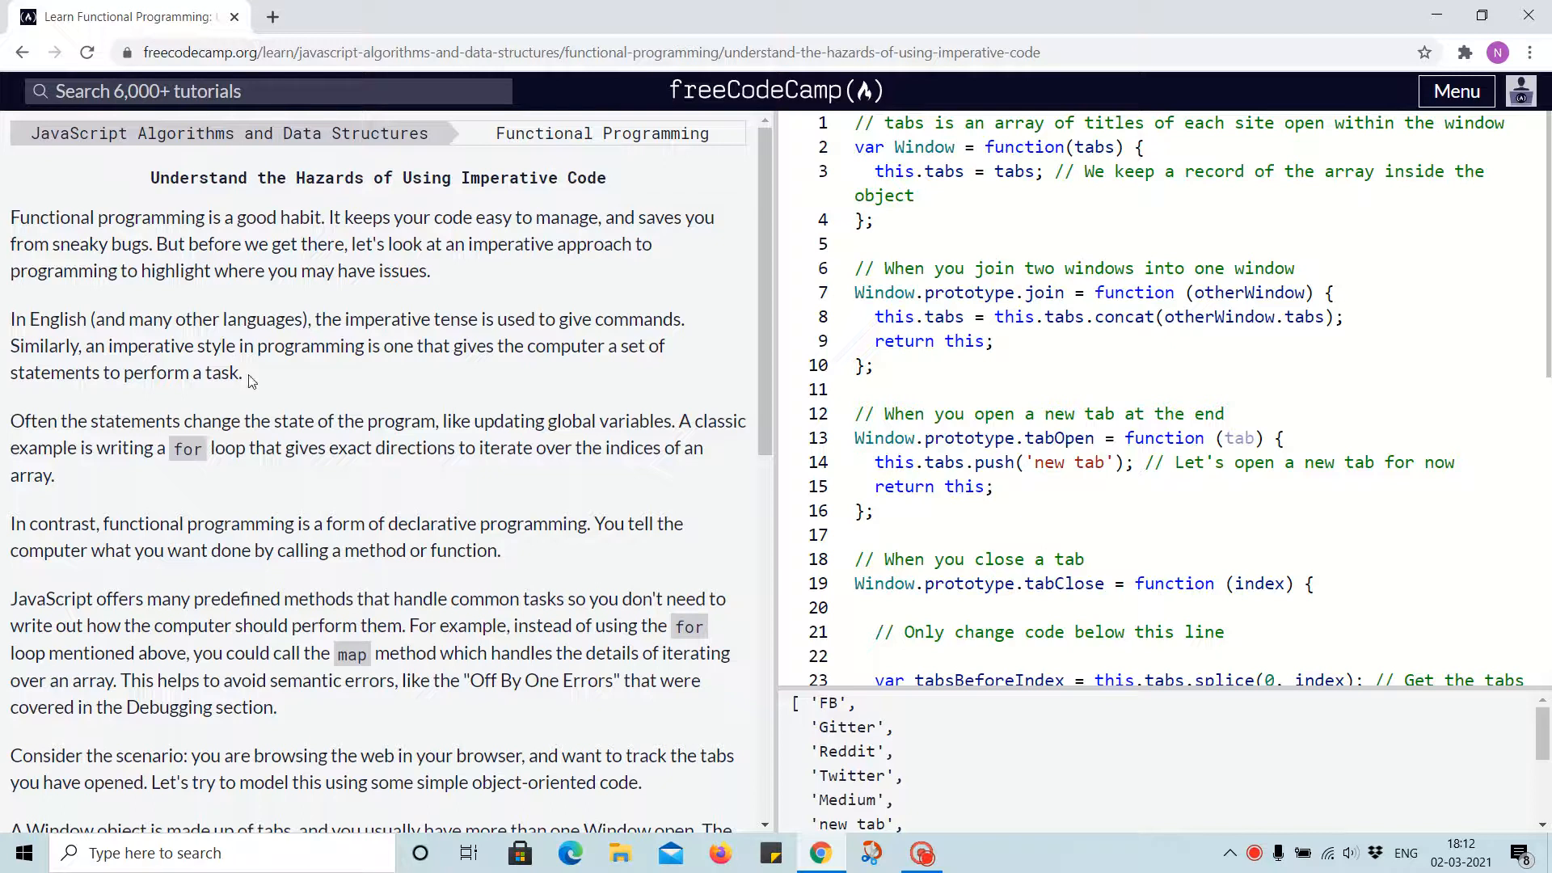
mouse_move(580, 386)
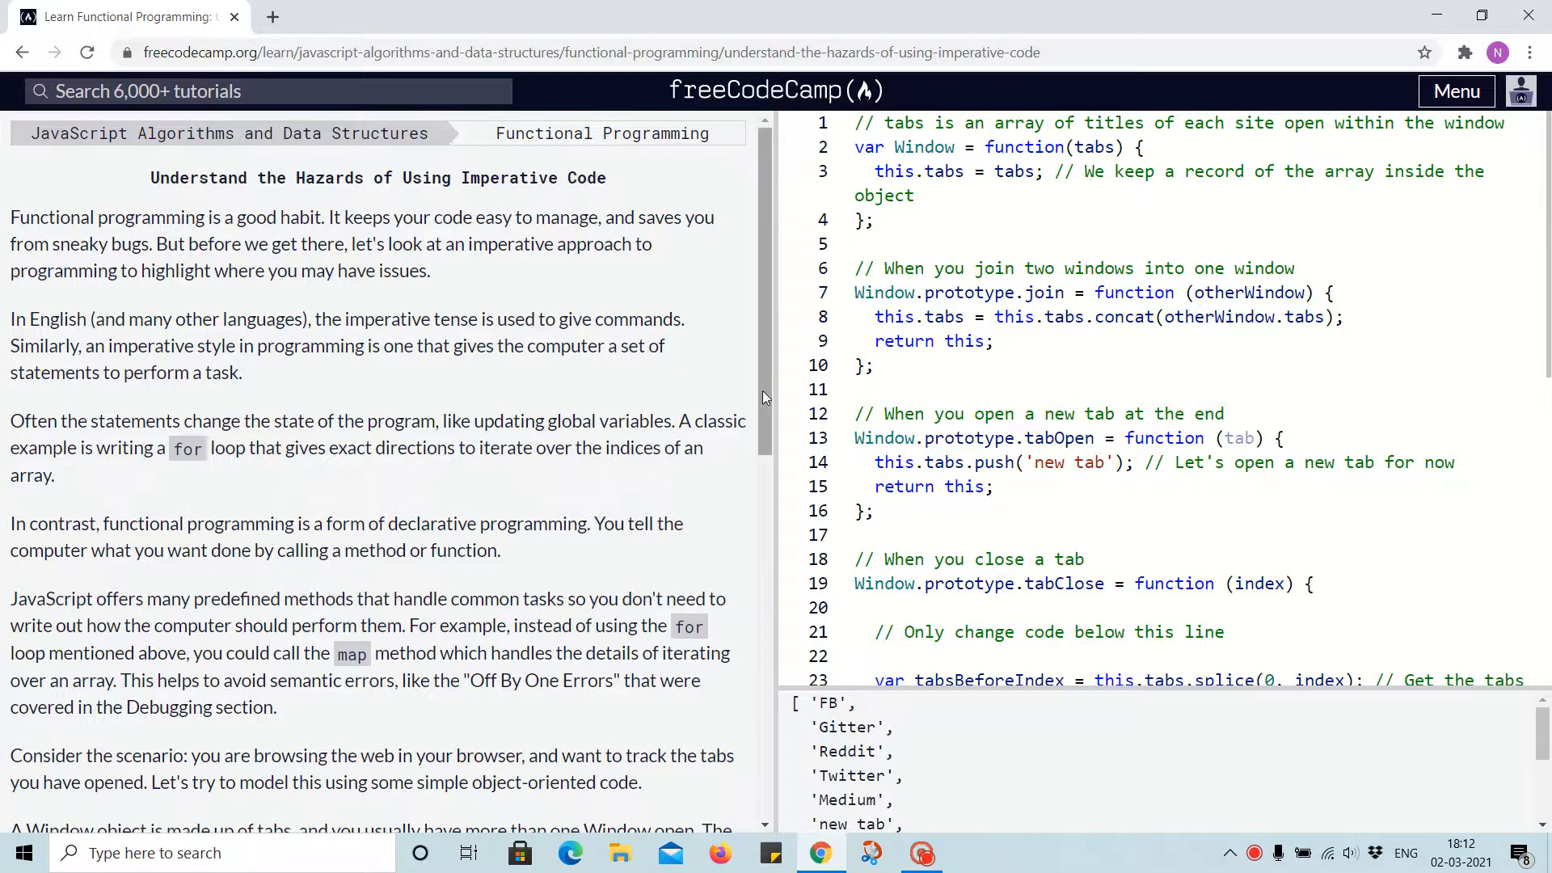
Reach the end of the instructions and drag the console divider up to show the full tab list.
scroll("down", 3)
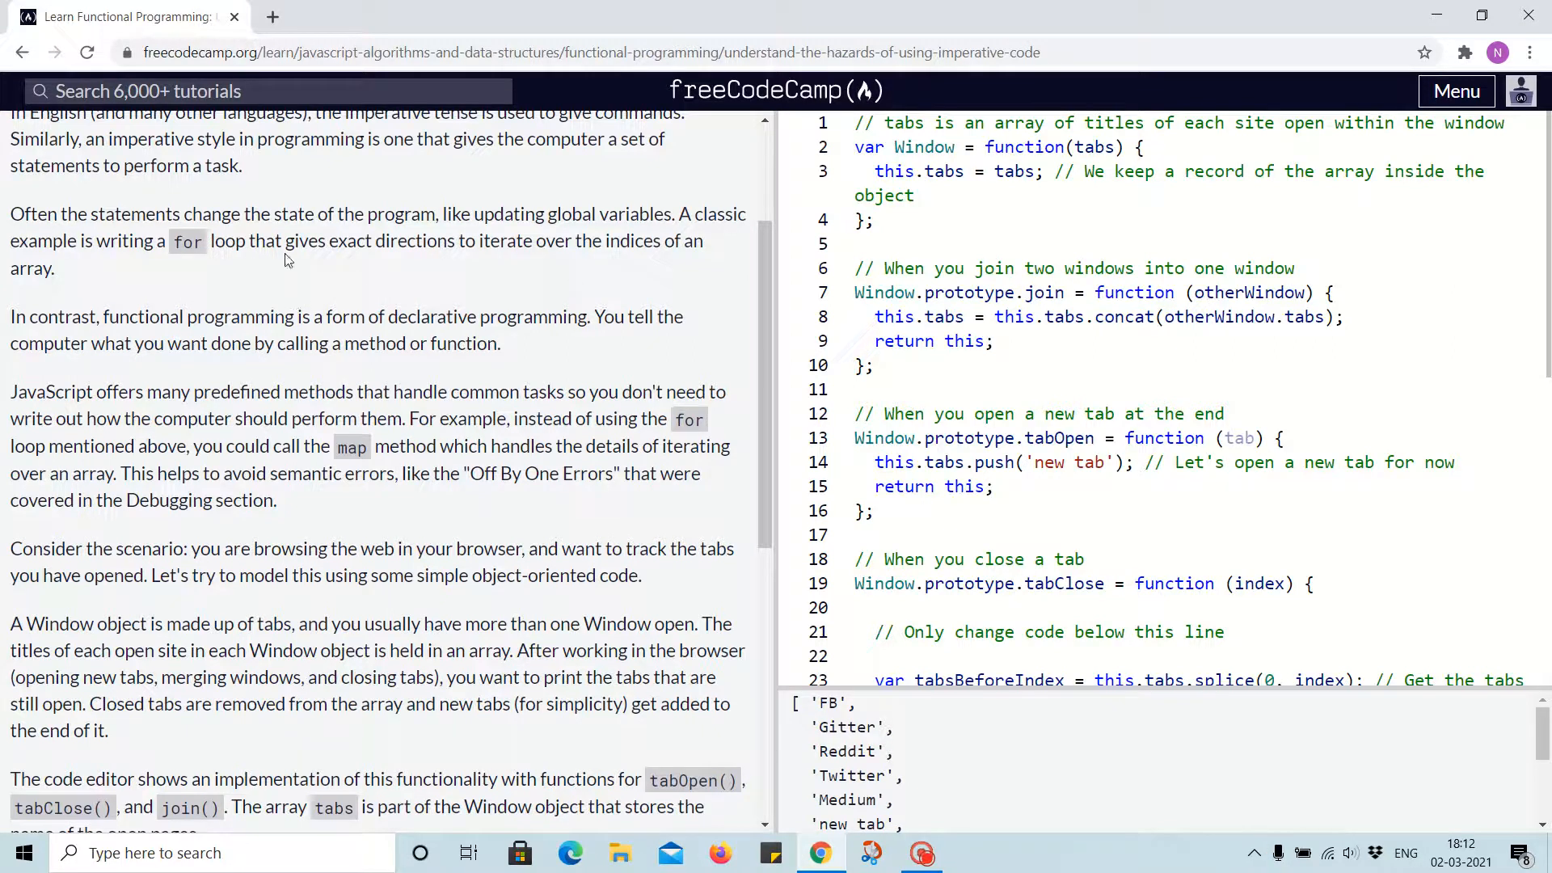
mouse_move(429, 297)
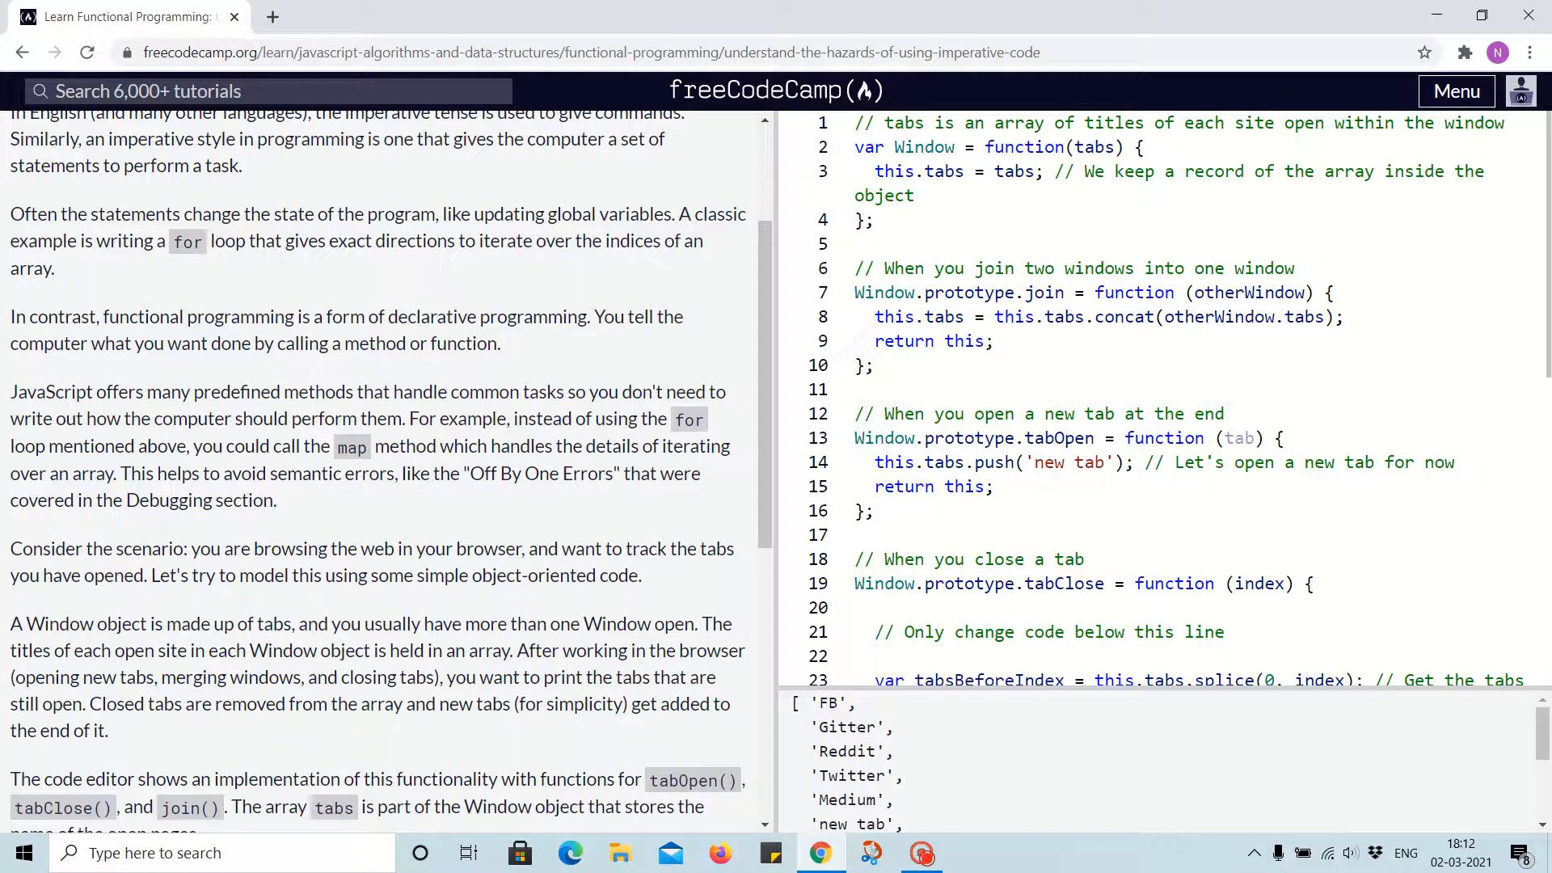
mouse_move(265, 296)
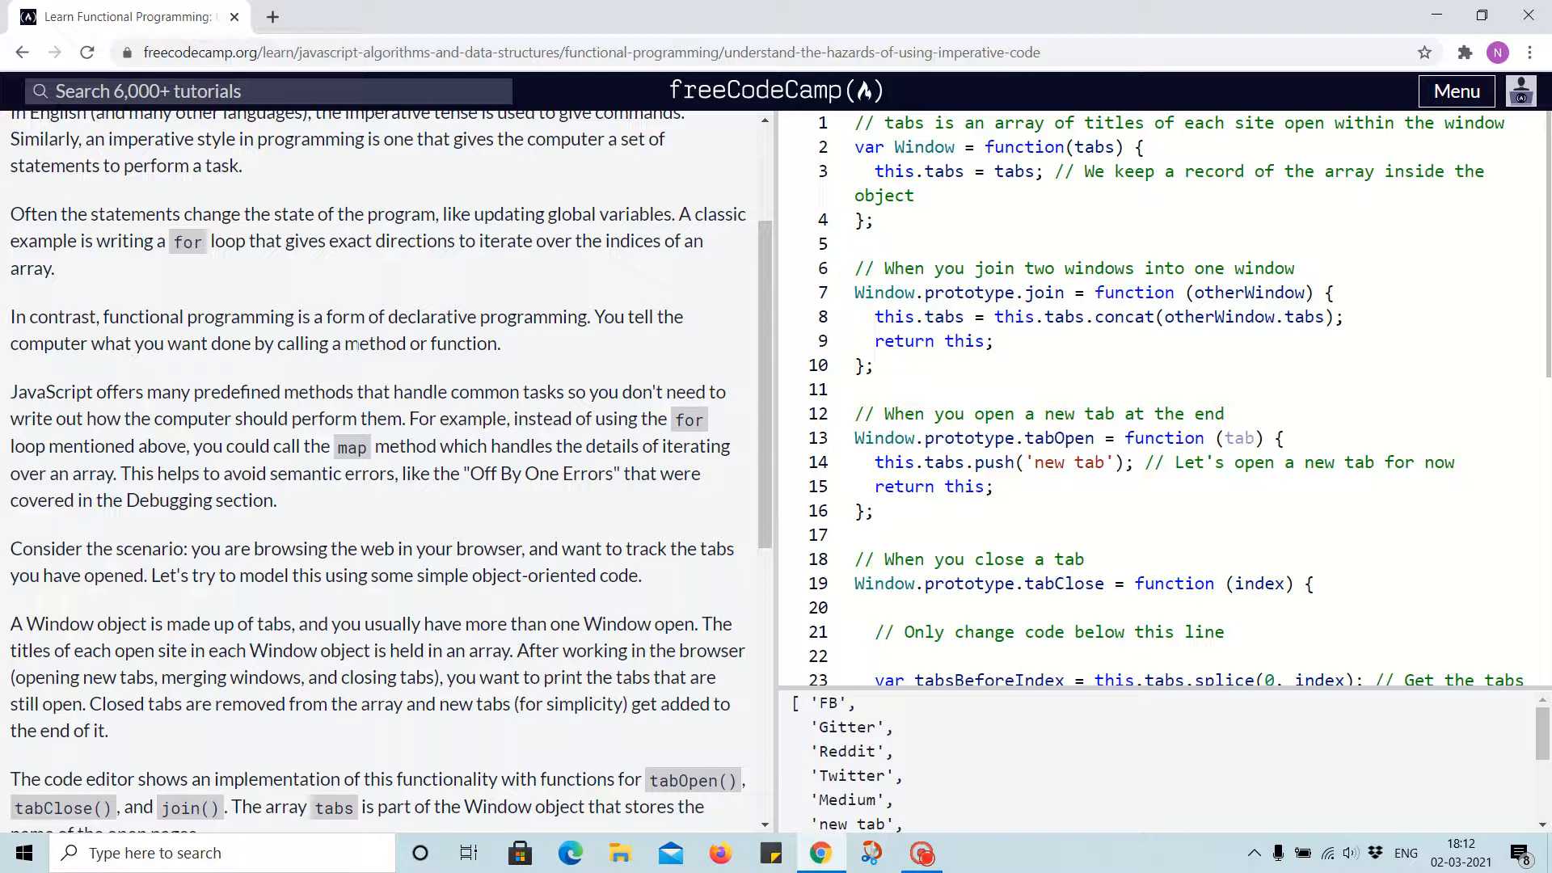
mouse_move(389, 378)
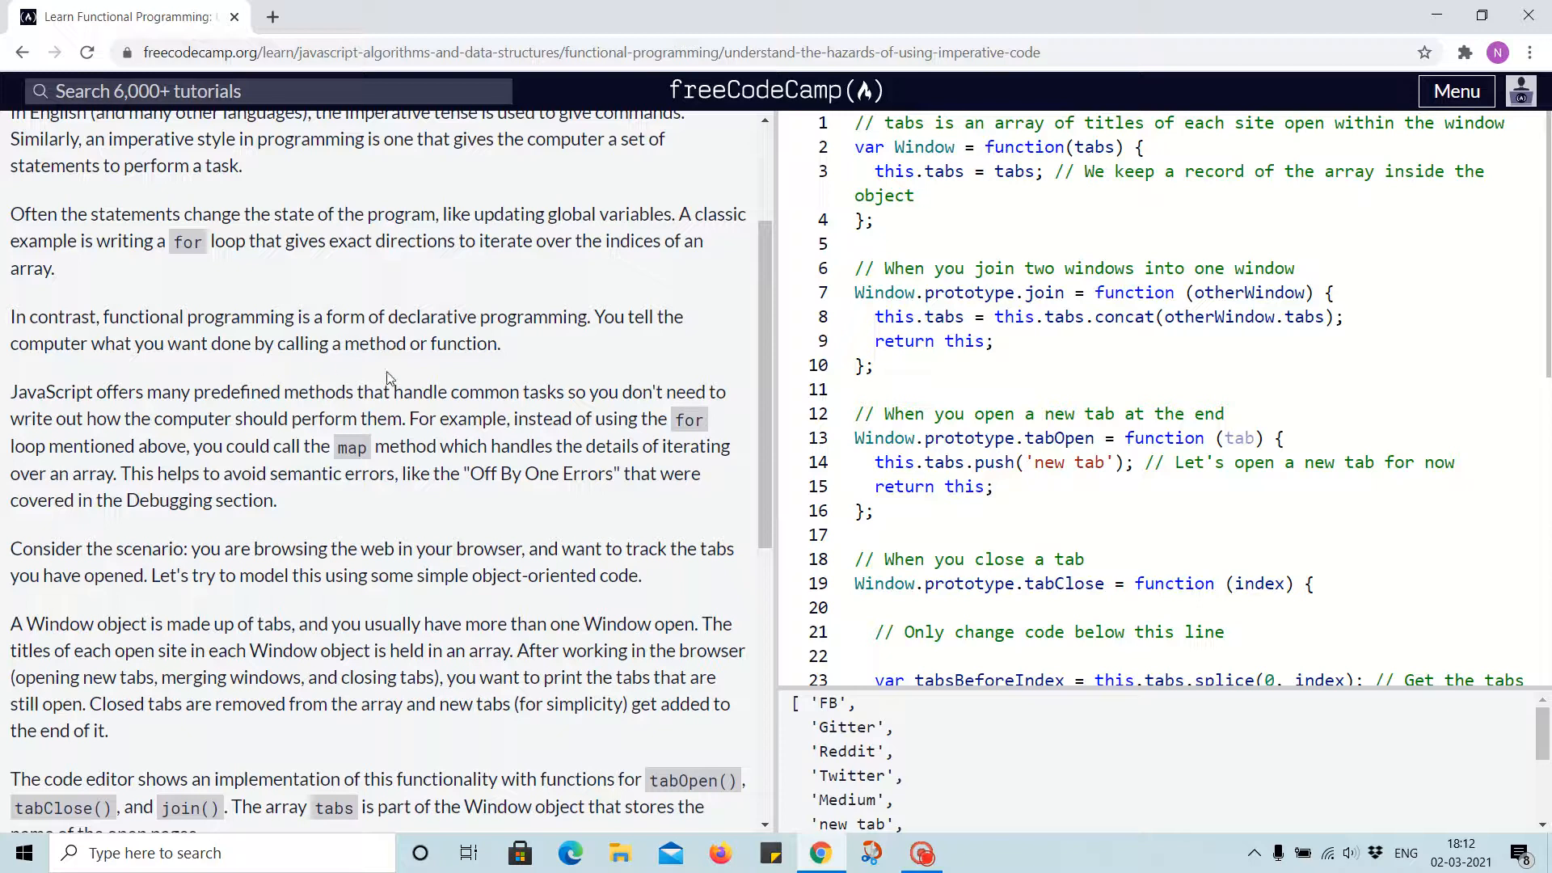
mouse_move(168, 373)
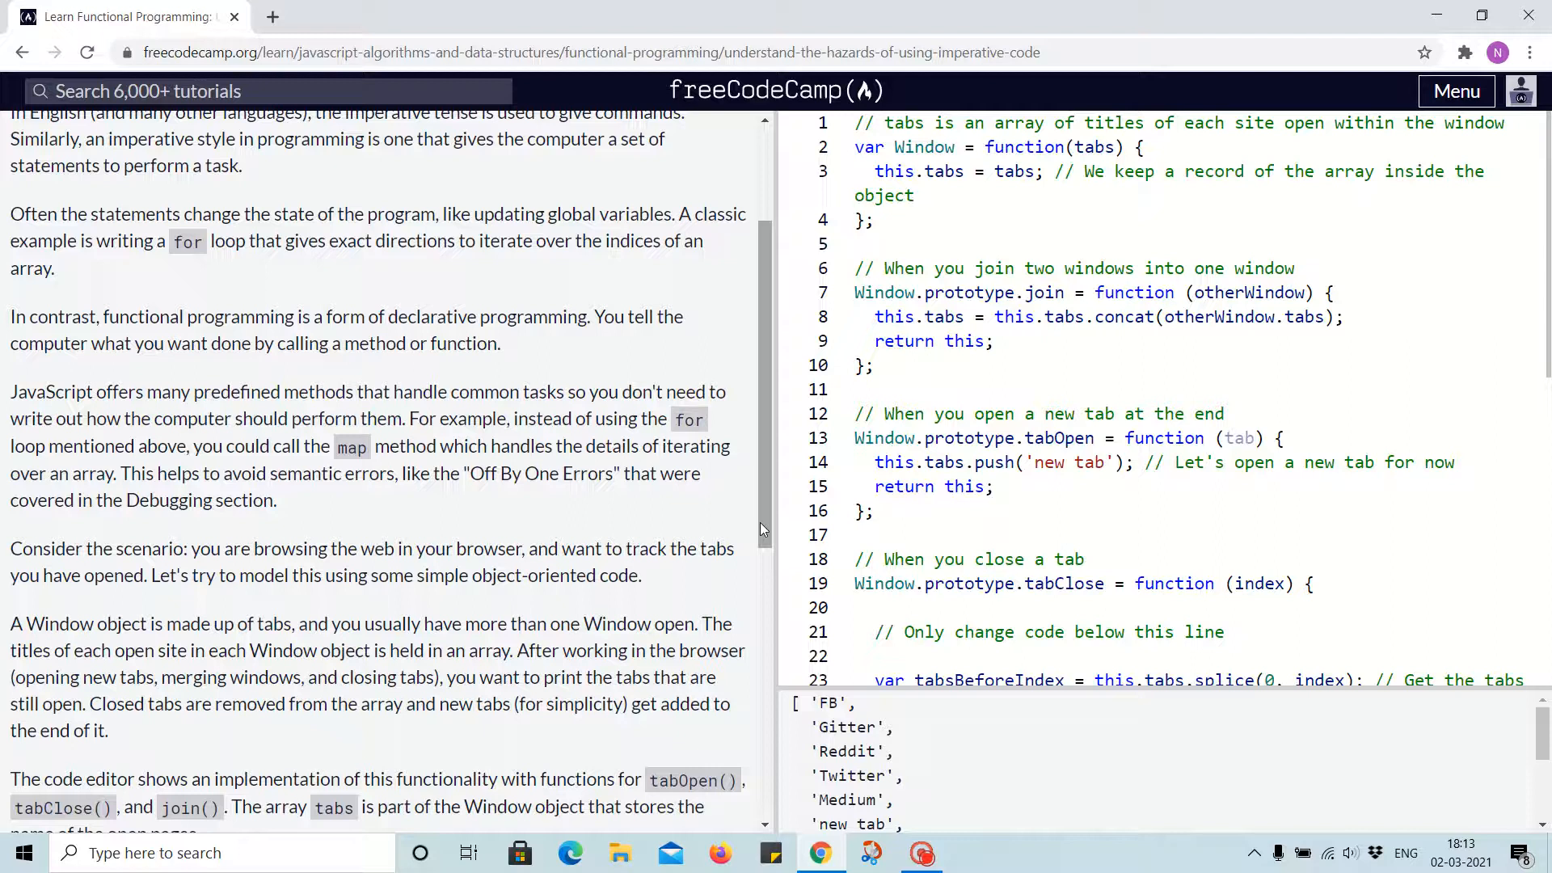
scroll("down", 3)
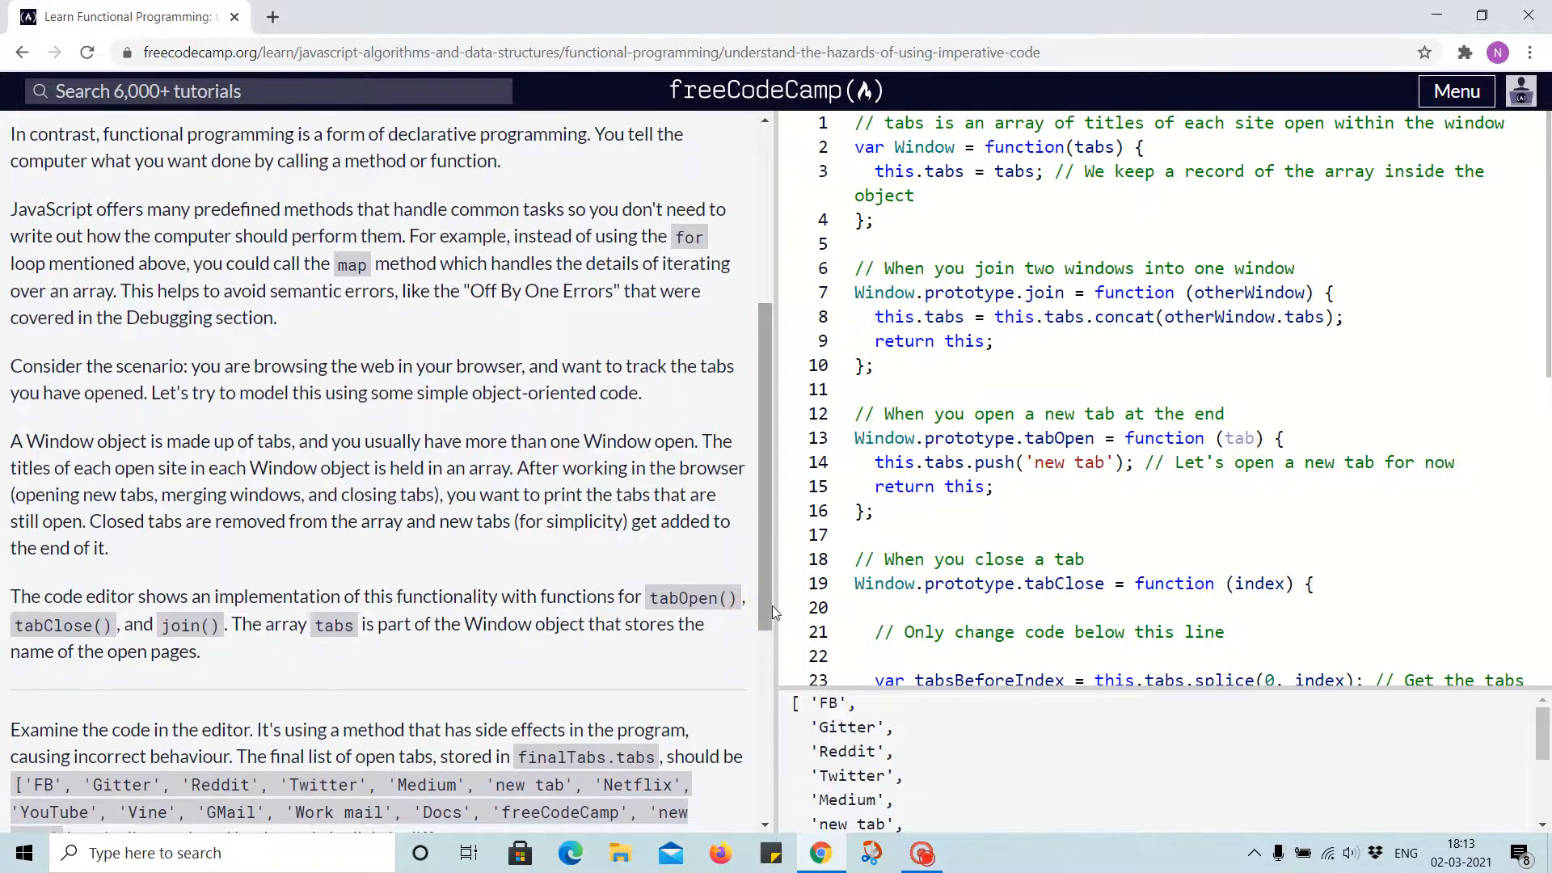
mouse_move(775, 610)
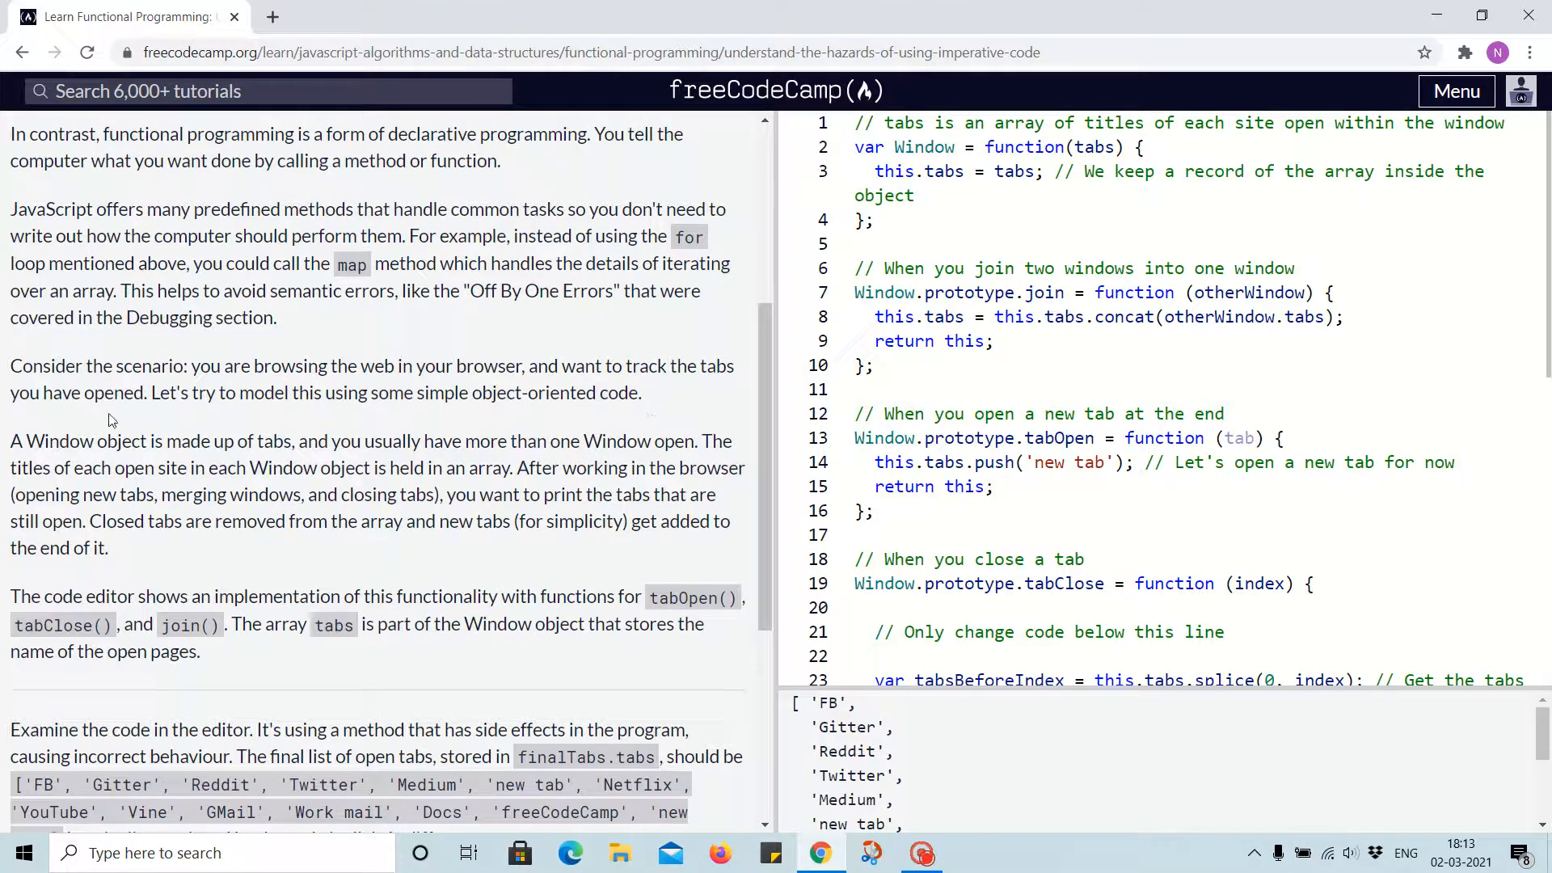
mouse_move(312, 425)
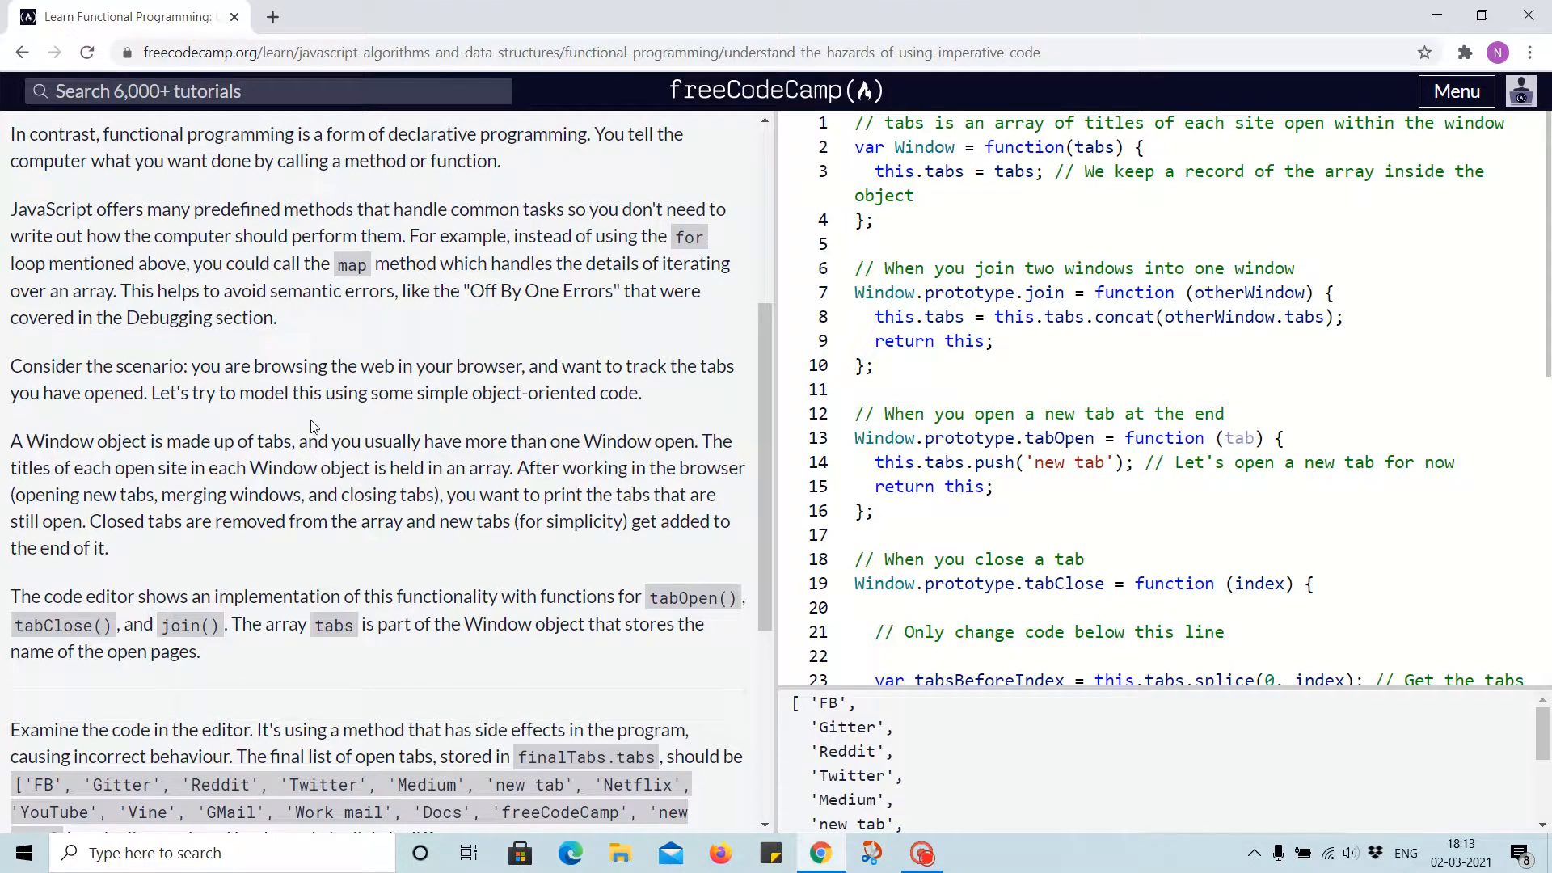
mouse_move(565, 425)
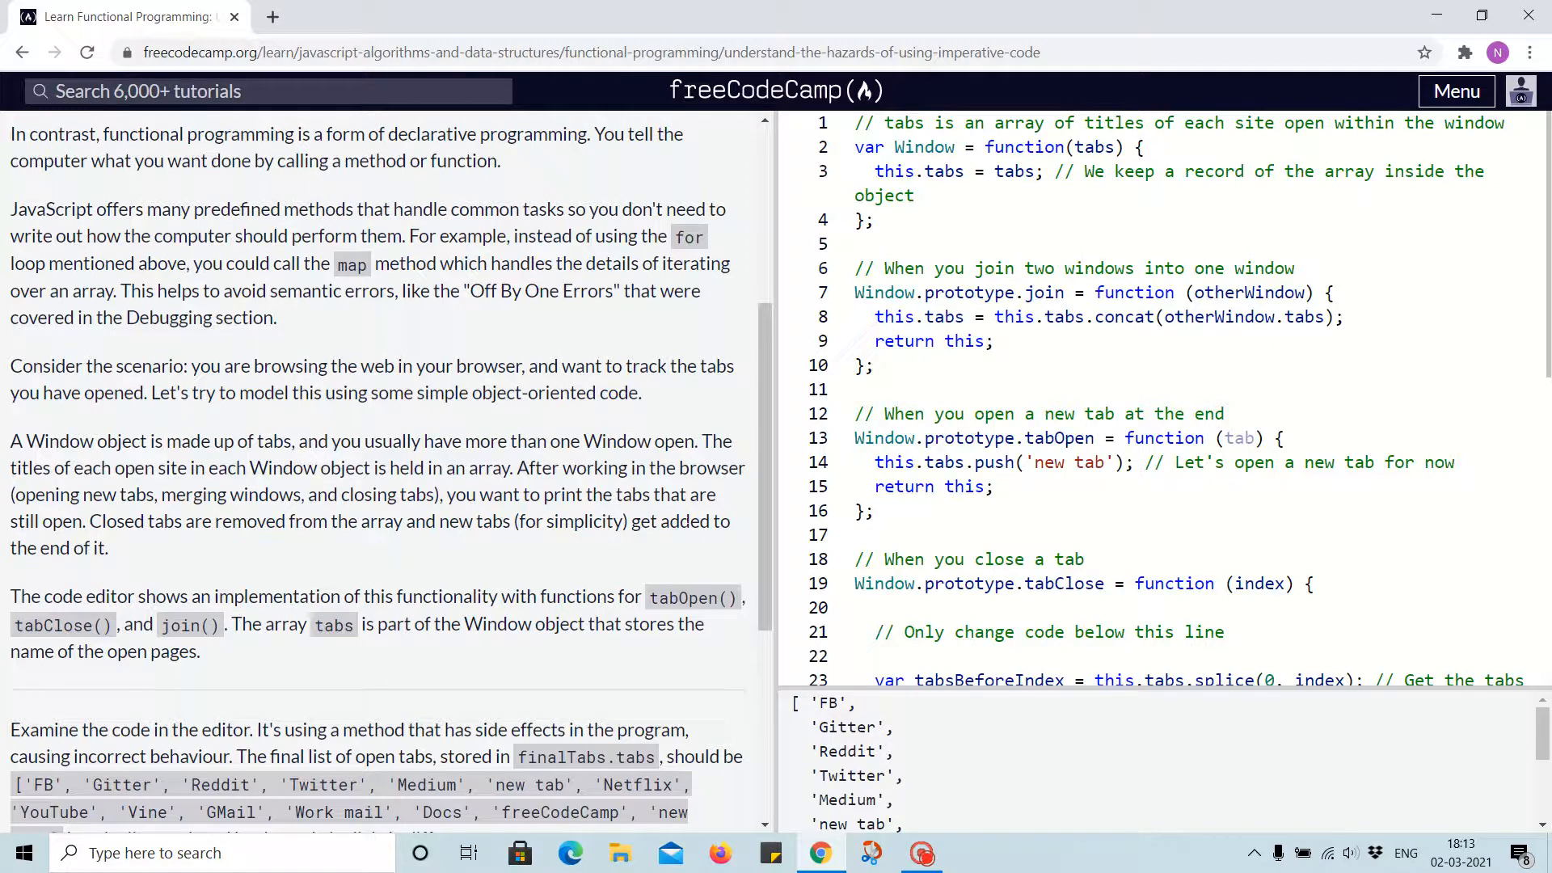
mouse_move(208, 540)
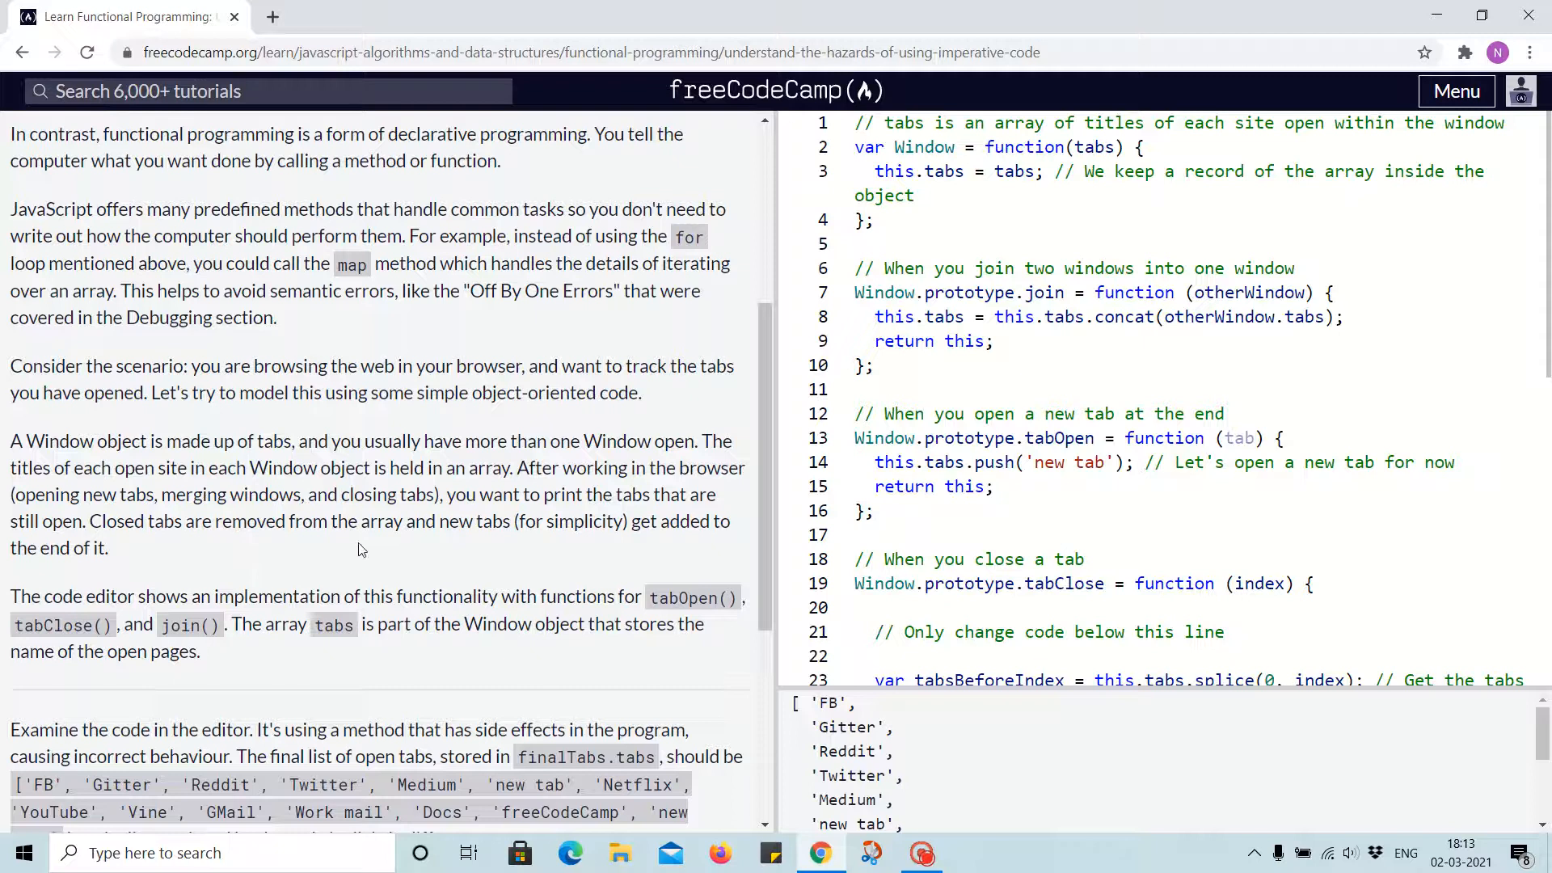
mouse_move(688, 550)
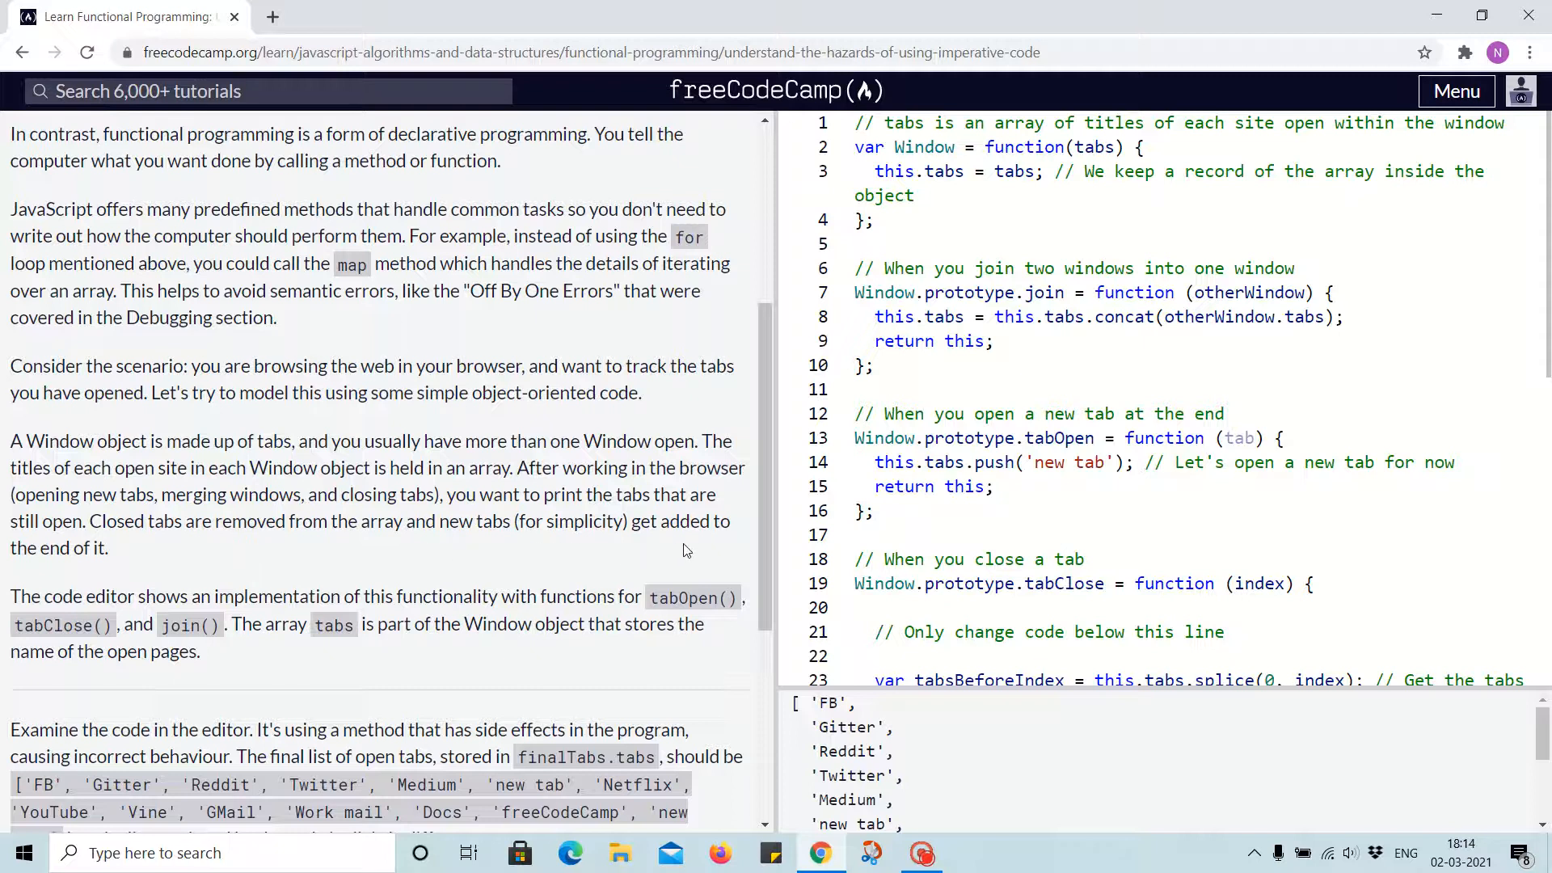
mouse_move(118, 589)
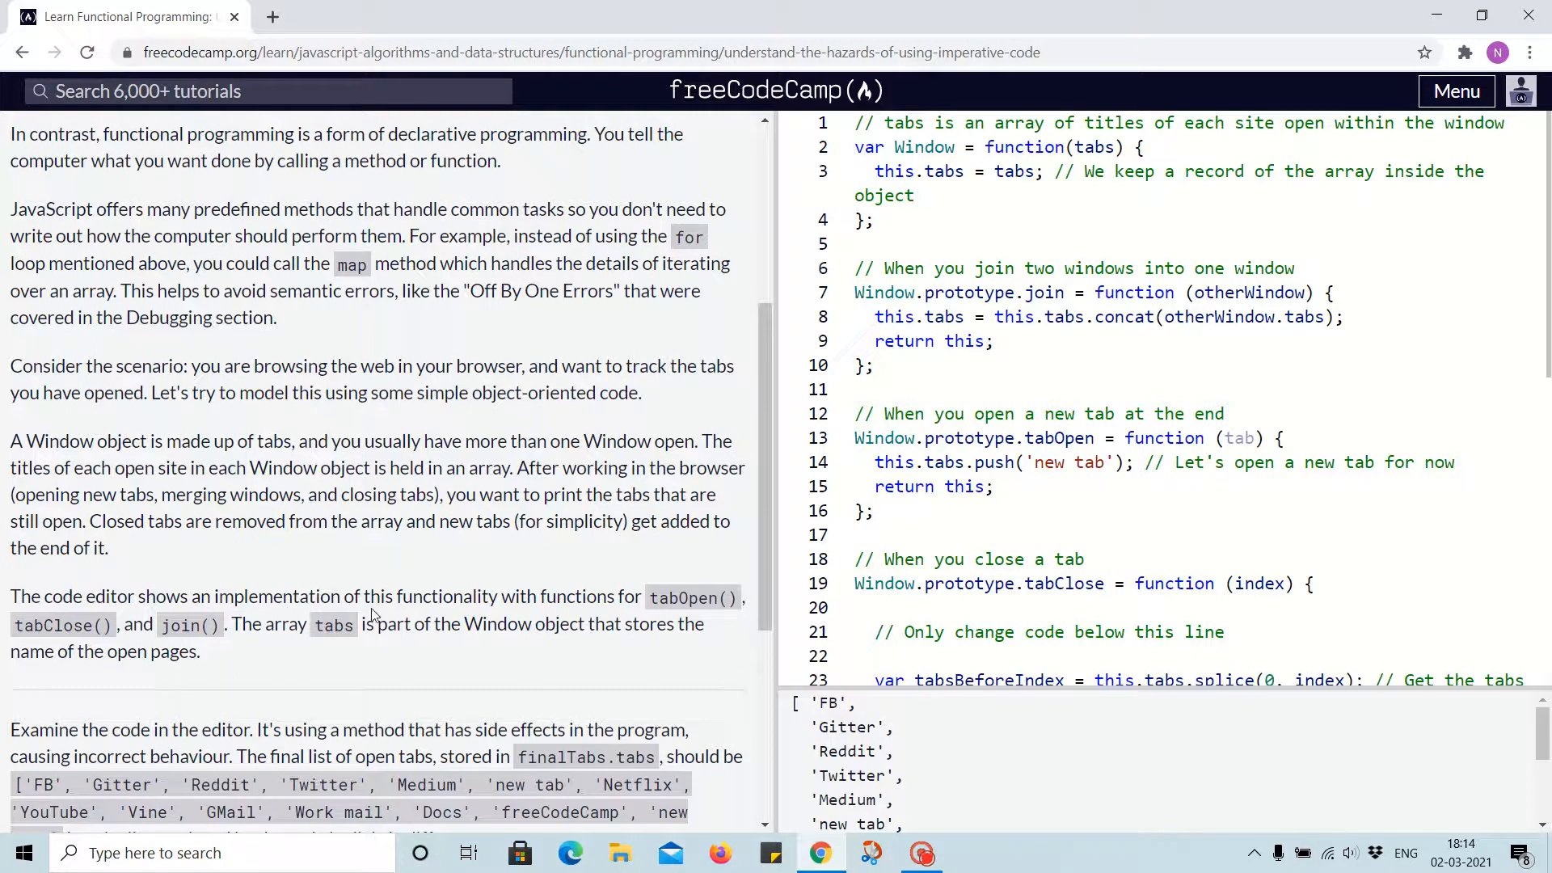
mouse_move(204, 643)
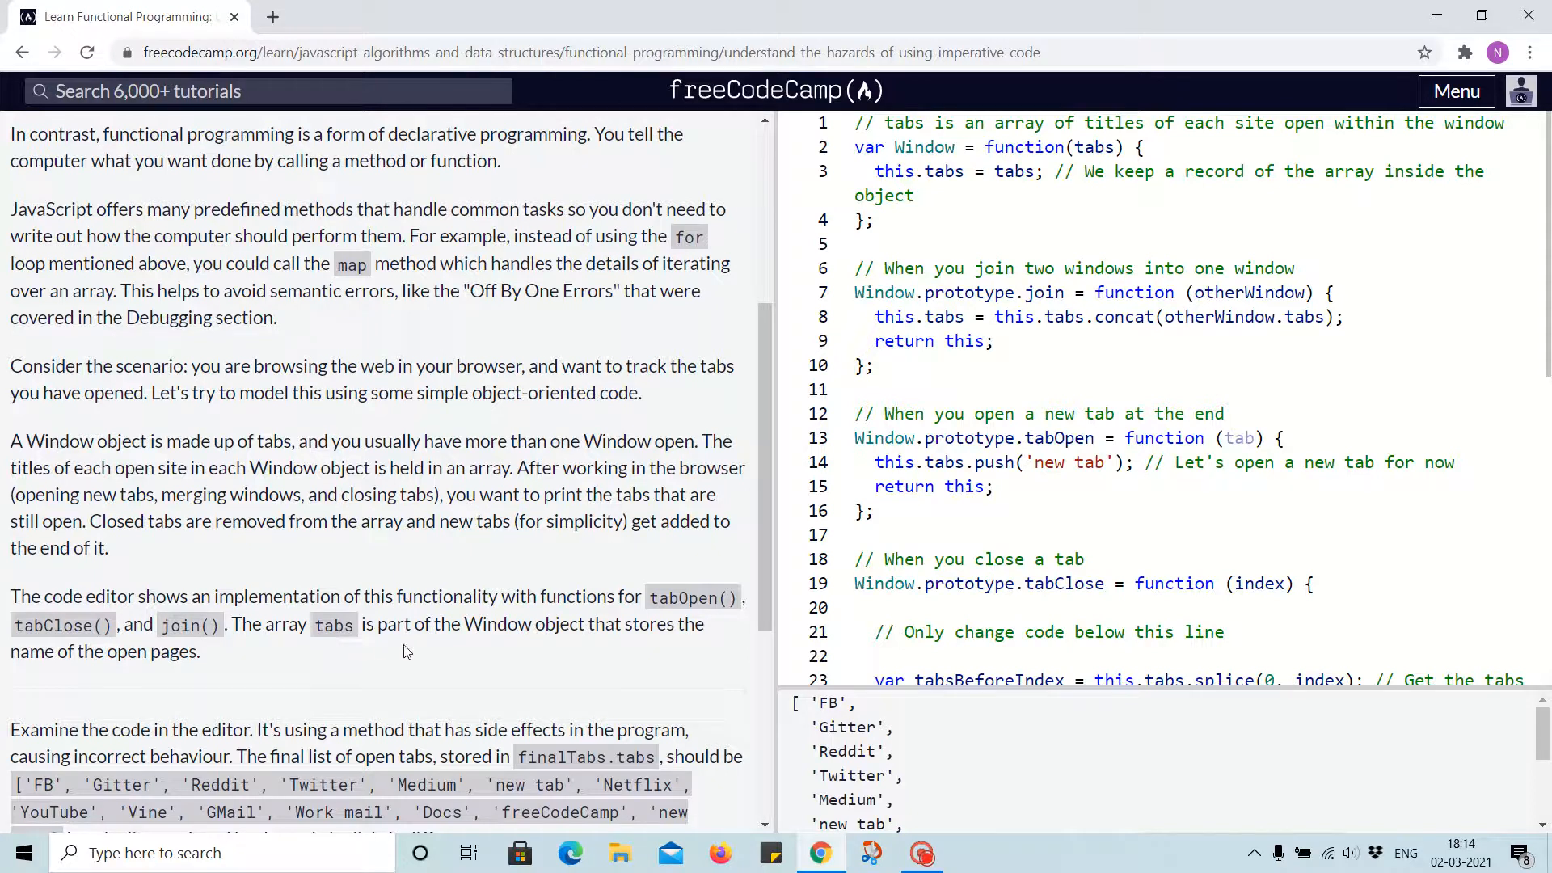
mouse_move(648, 649)
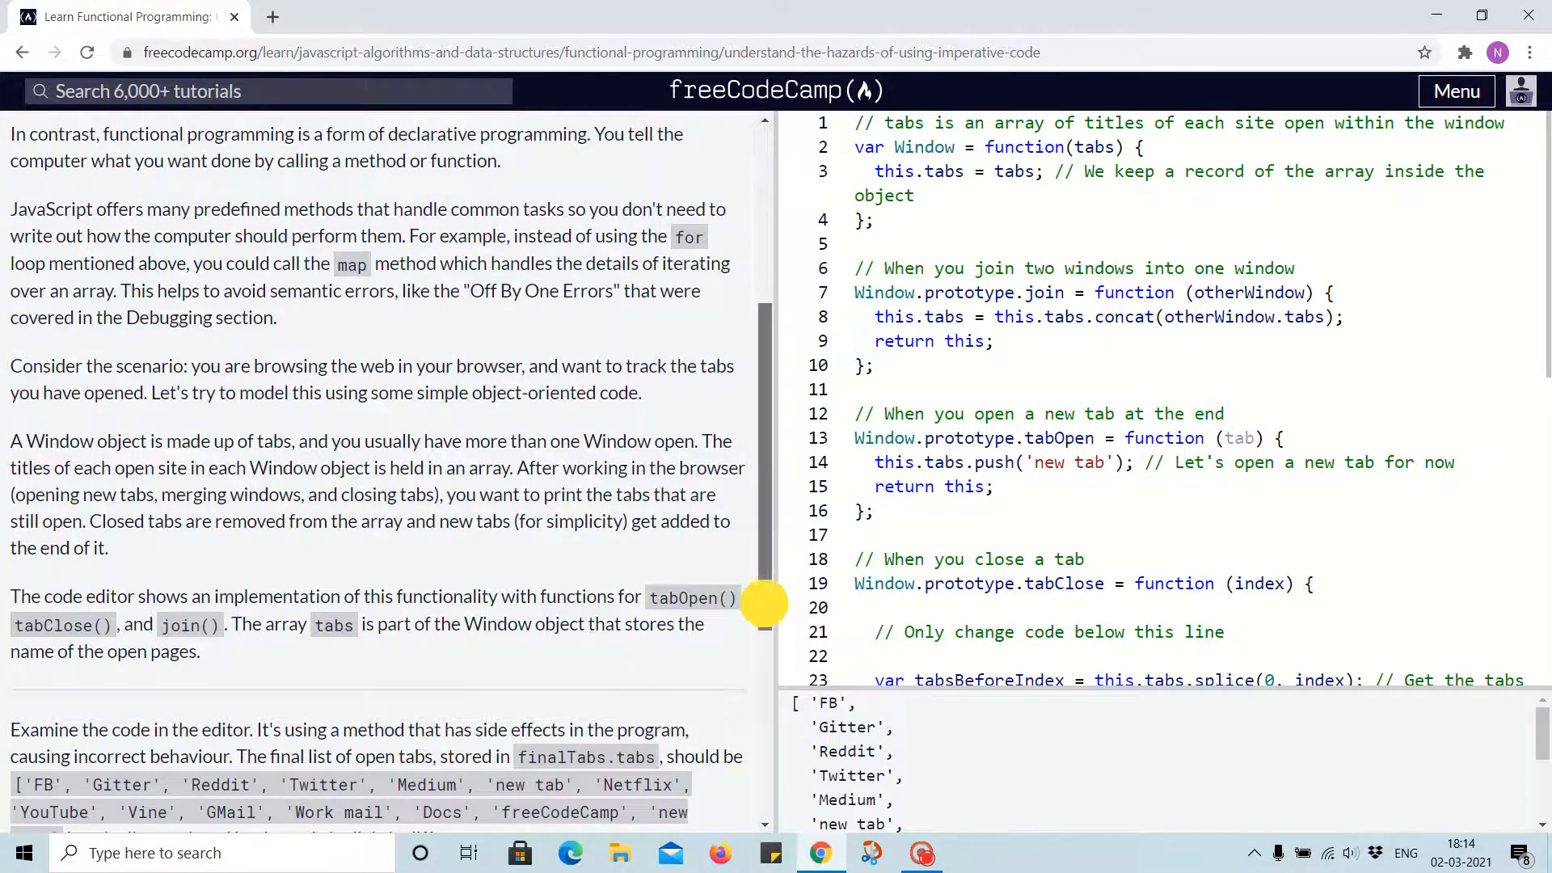
scroll("down", 3)
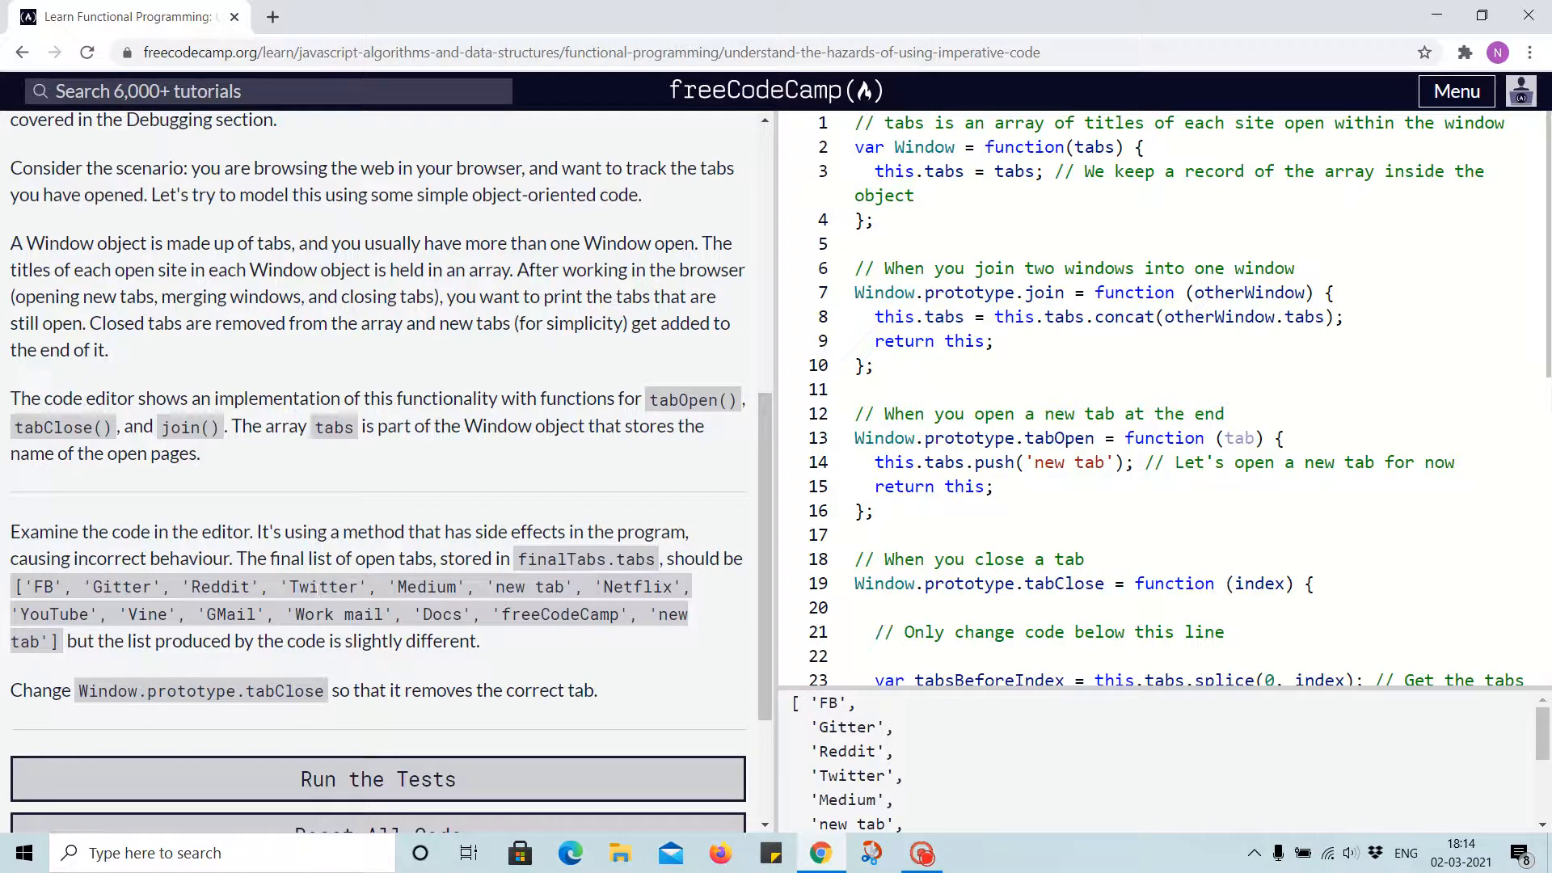
mouse_move(304, 579)
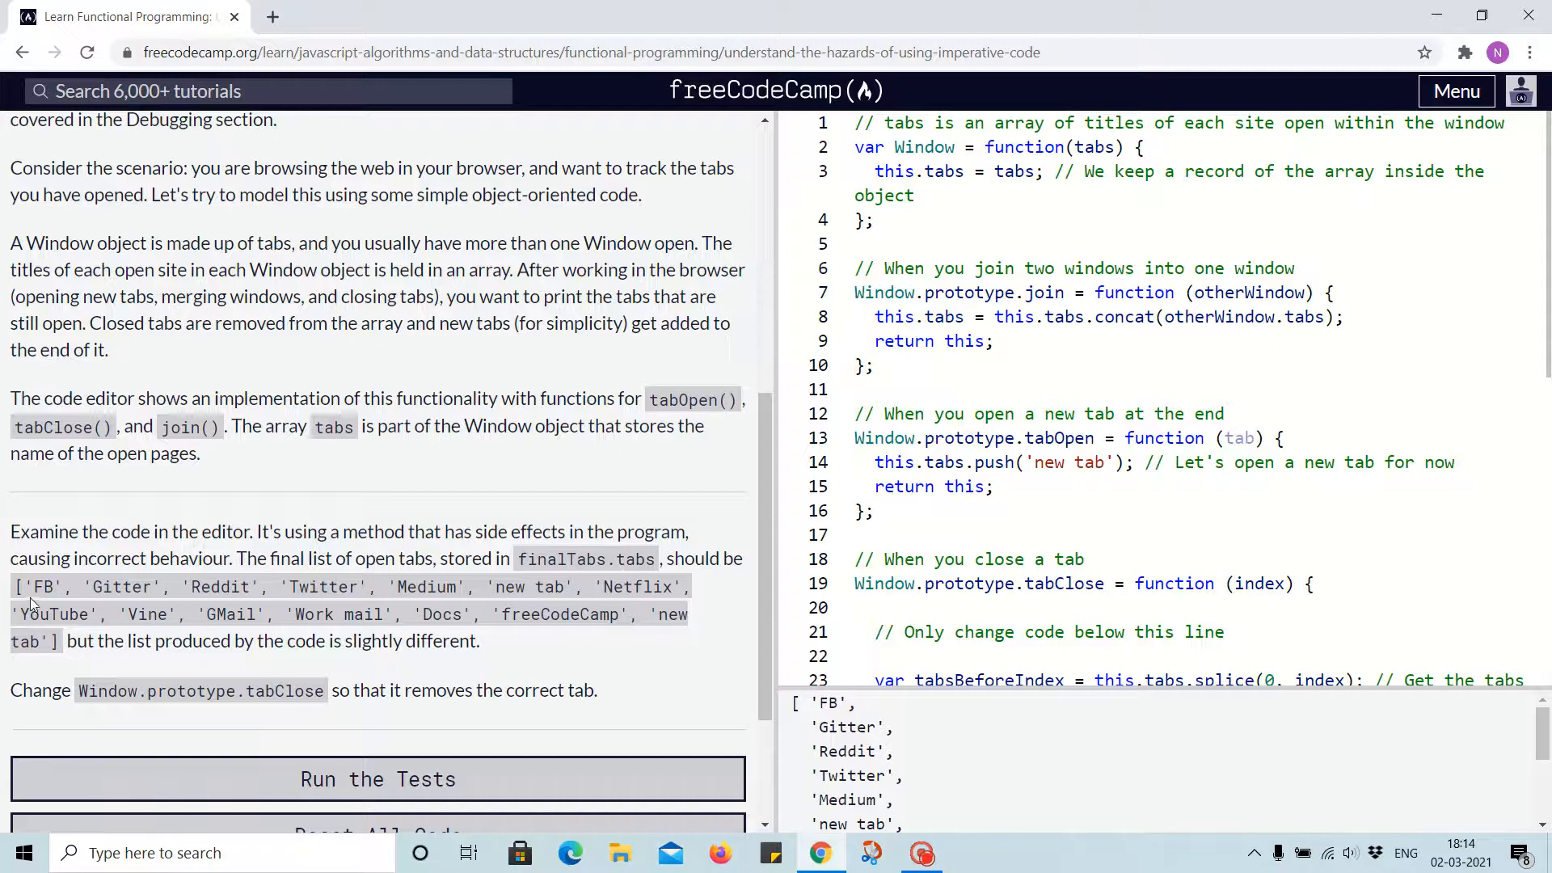
left_click_drag(14, 585, 92, 640)
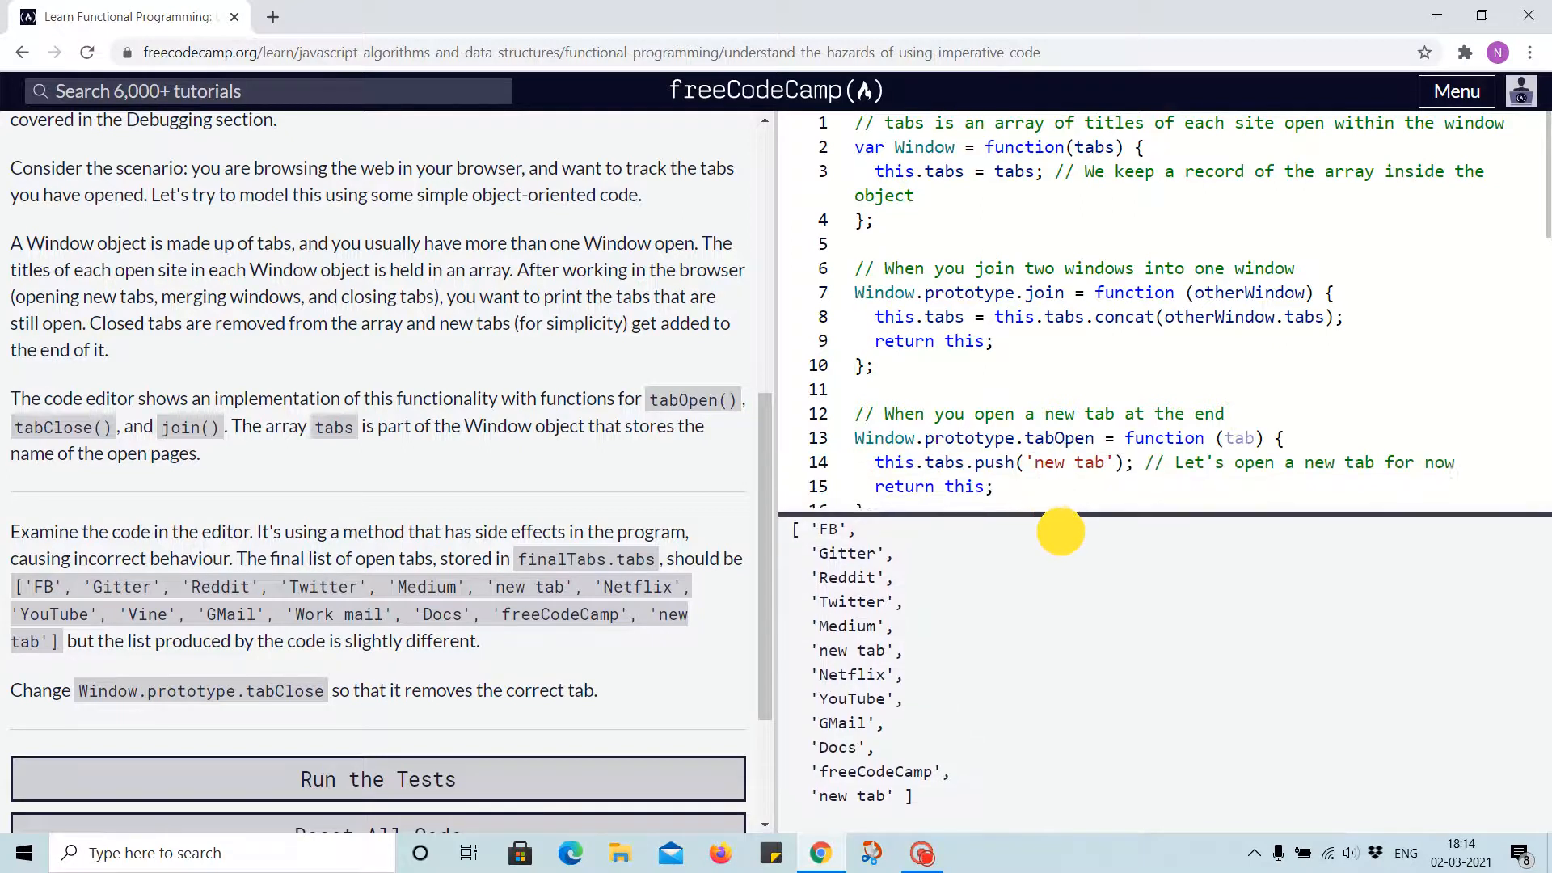
Scroll through the editor to review the tabClose code and window setup.
scroll("down", 3)
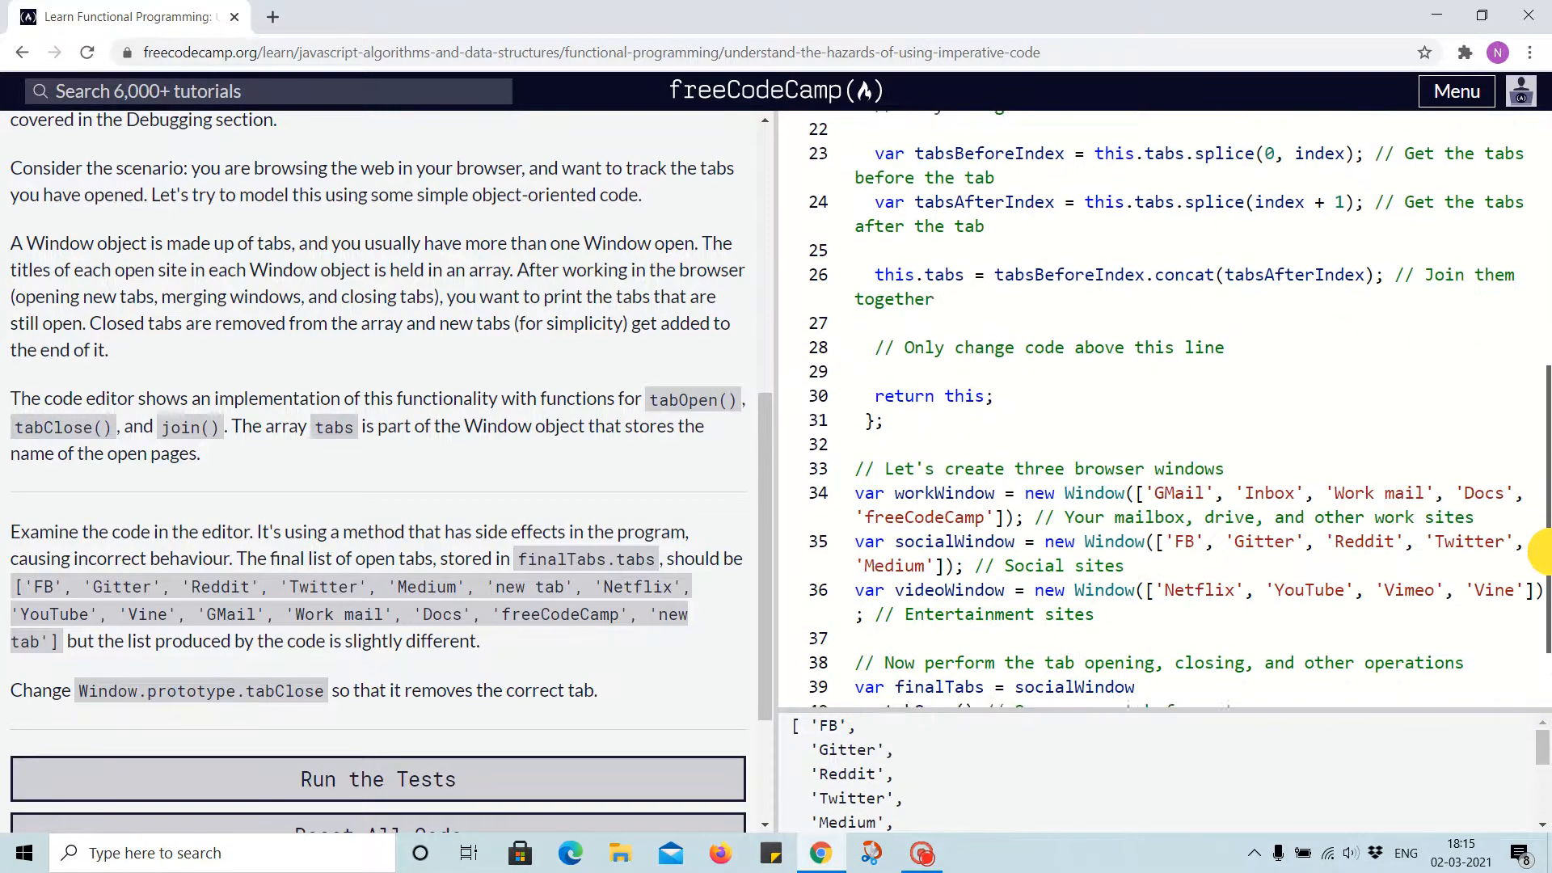
scroll("down", 3)
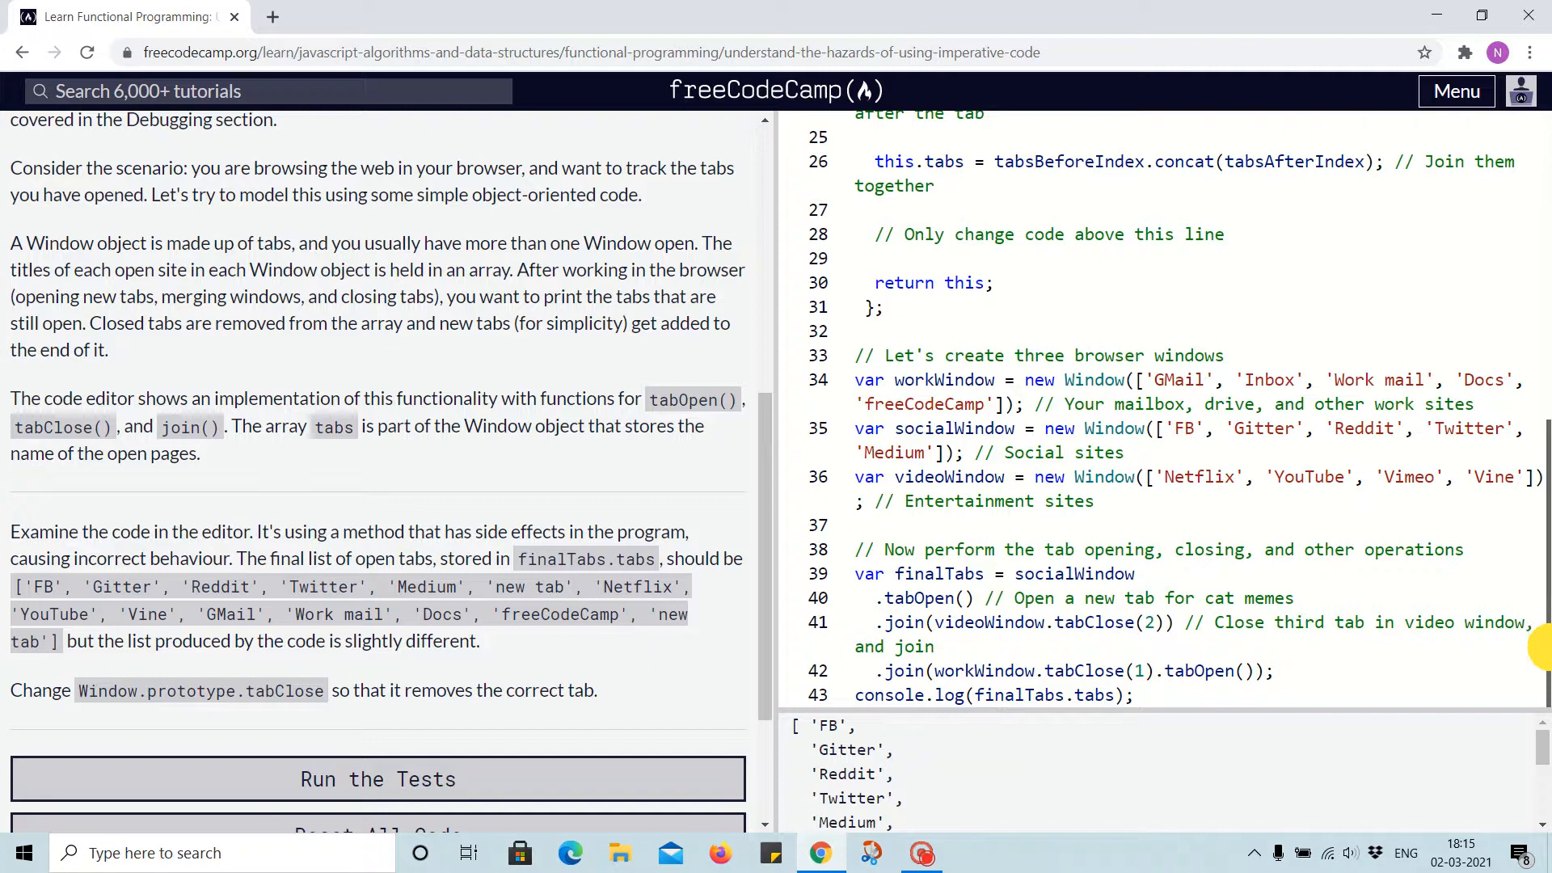
mouse_move(1536, 648)
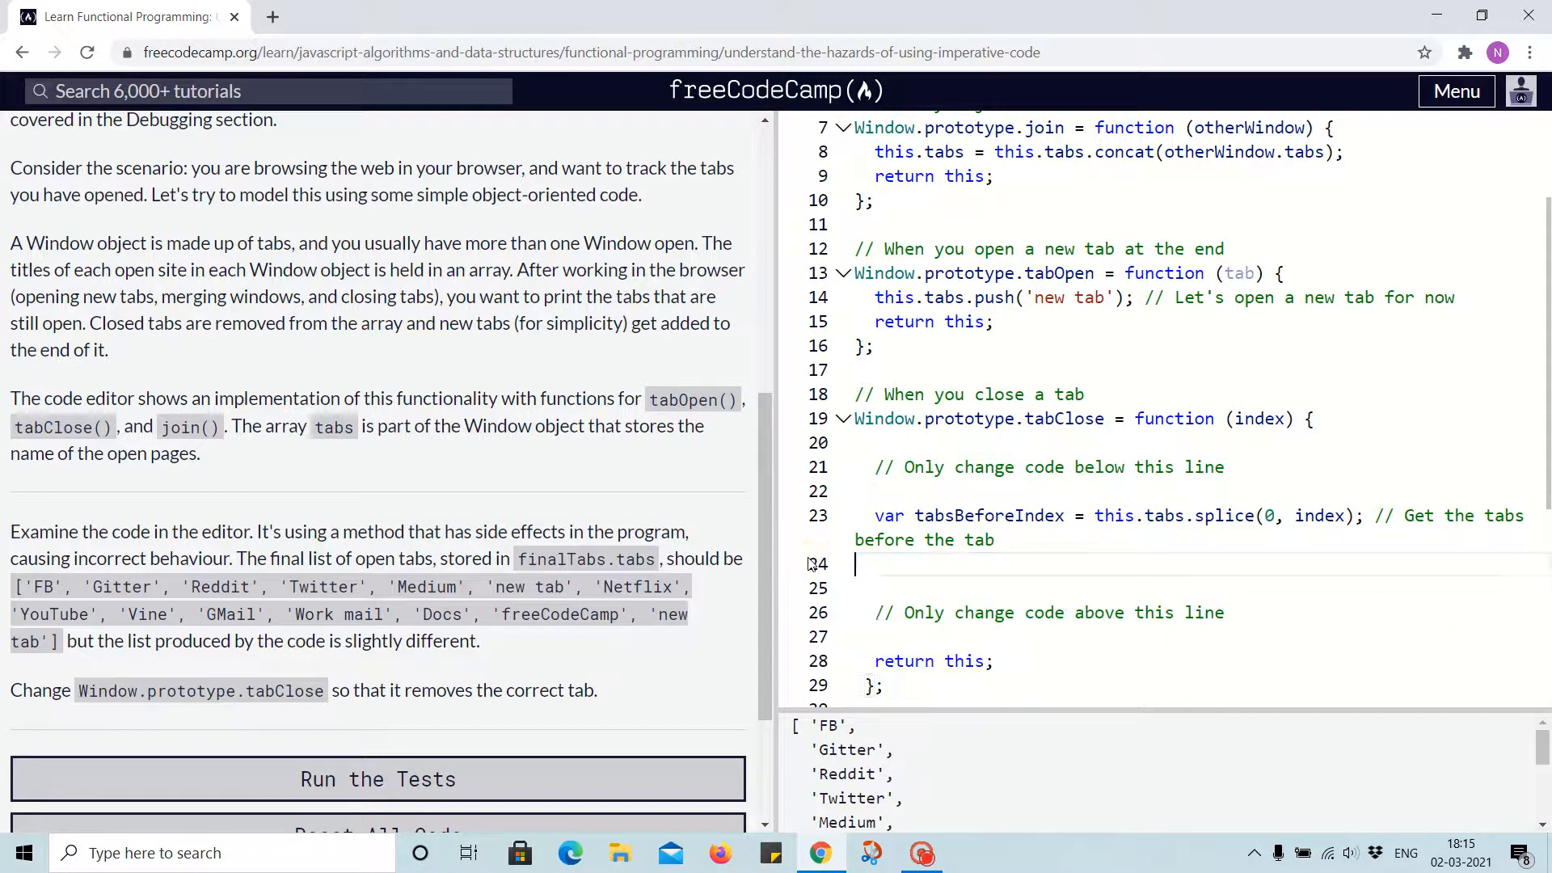
Rewrite the tabClose body as the single line this.tabs.splice(index, 1);.
key("Backspace")
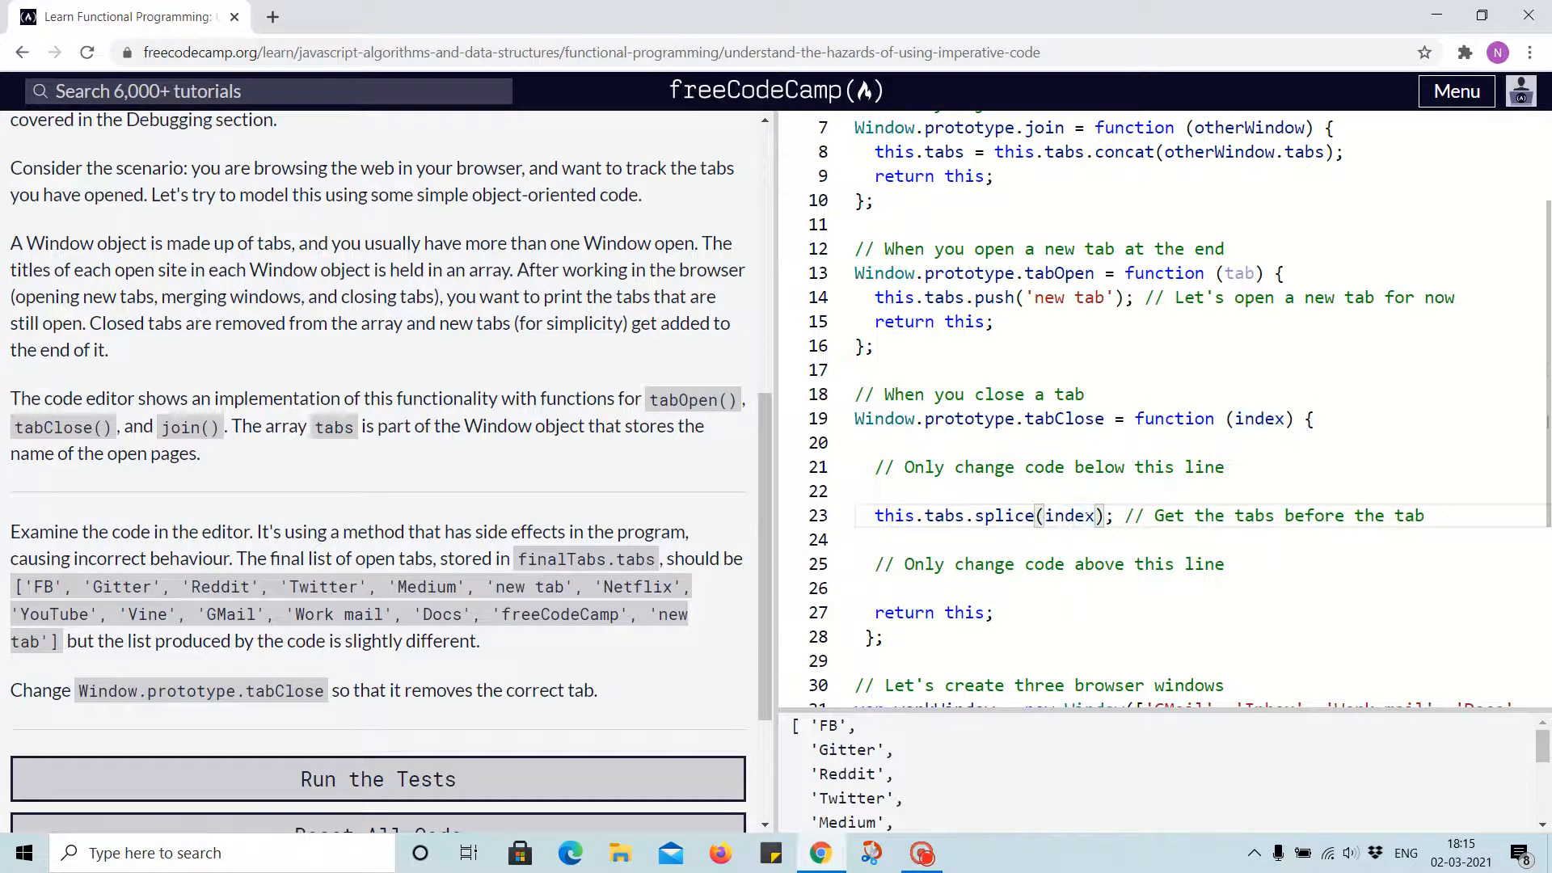
type(",")
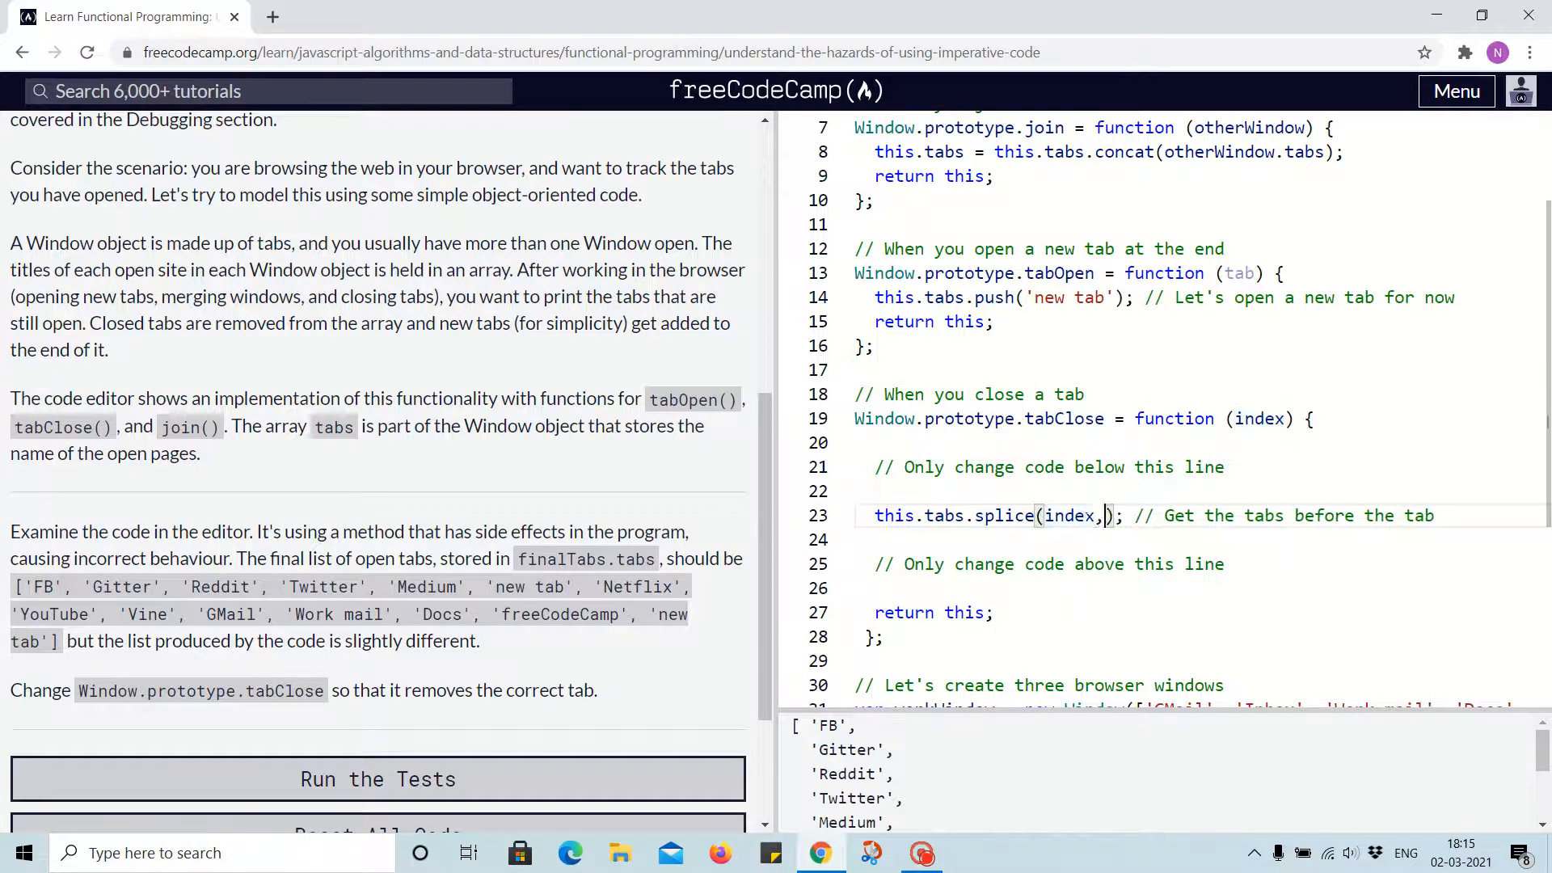
type("1")
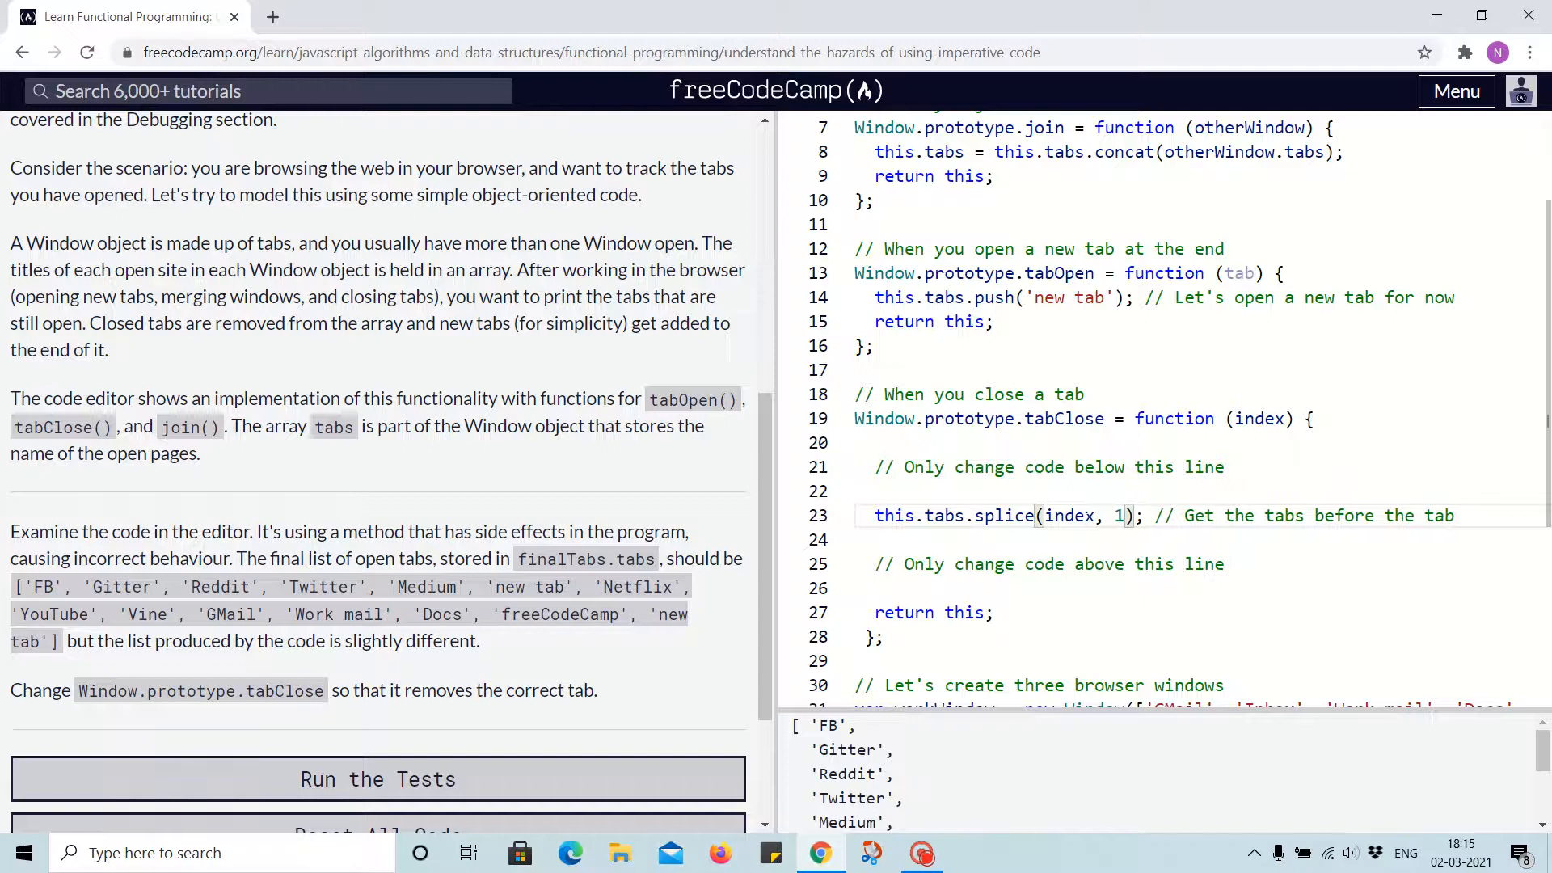
left_click(1175, 537)
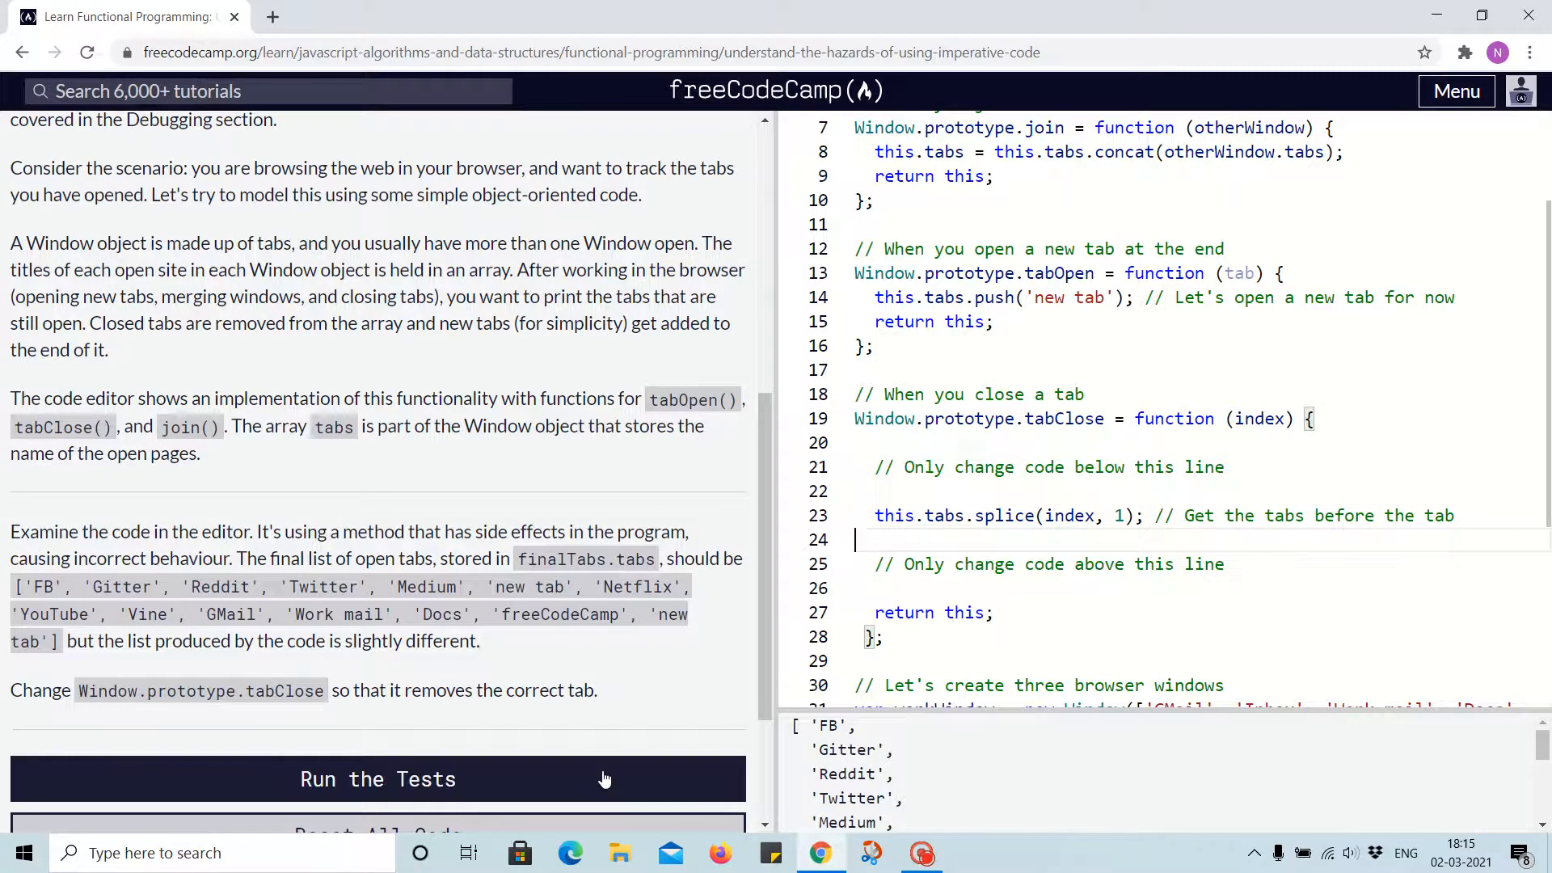
Run the tests, pass the challenge, and download the solution file from the completion dialog.
left_click(378, 779)
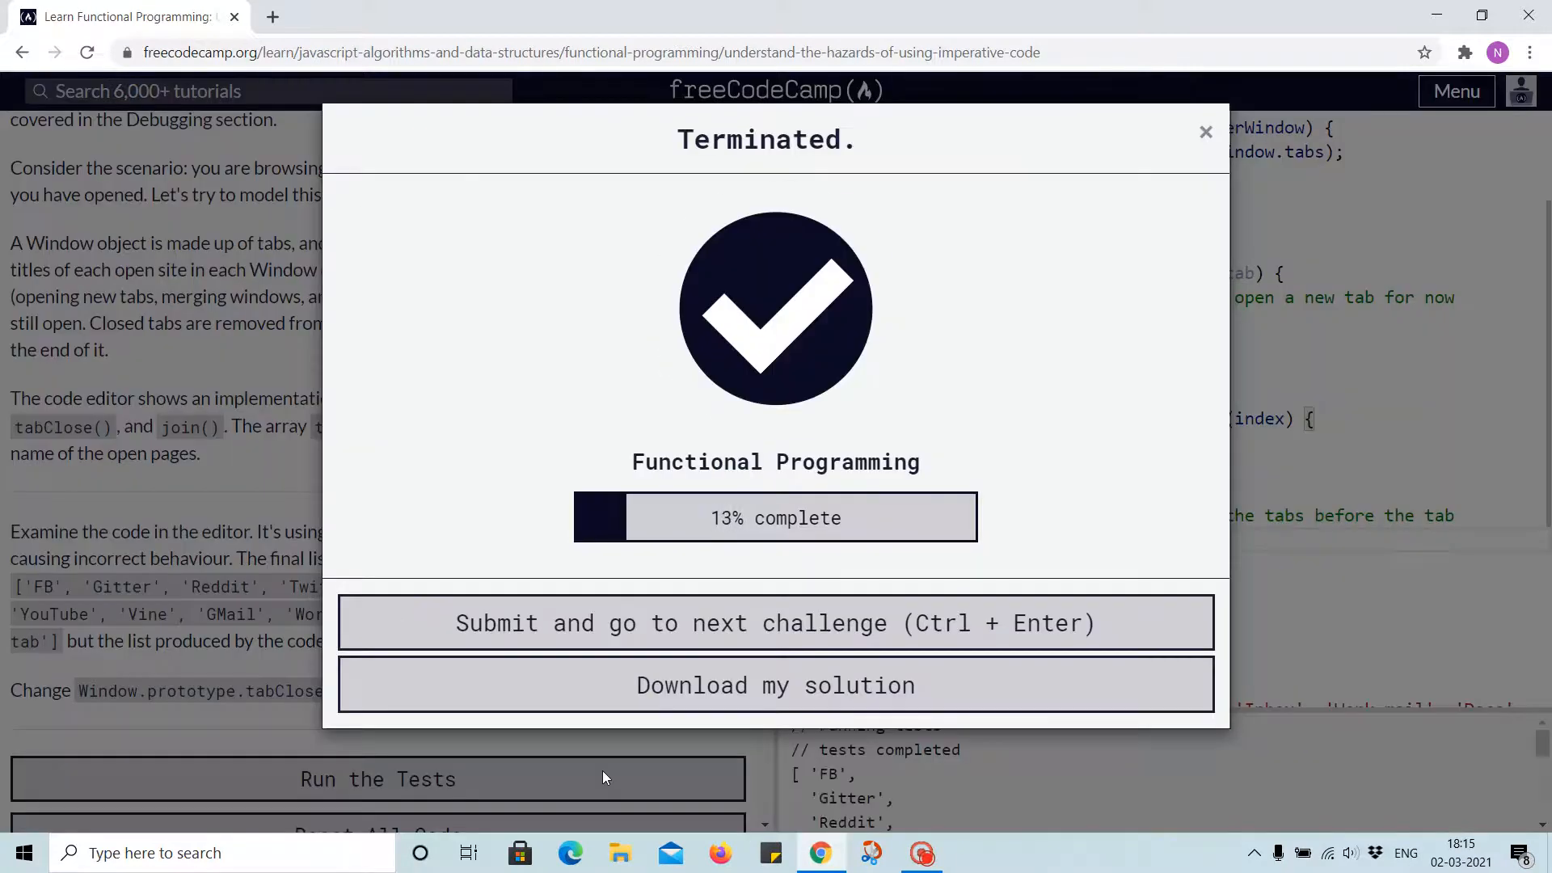
left_click(774, 685)
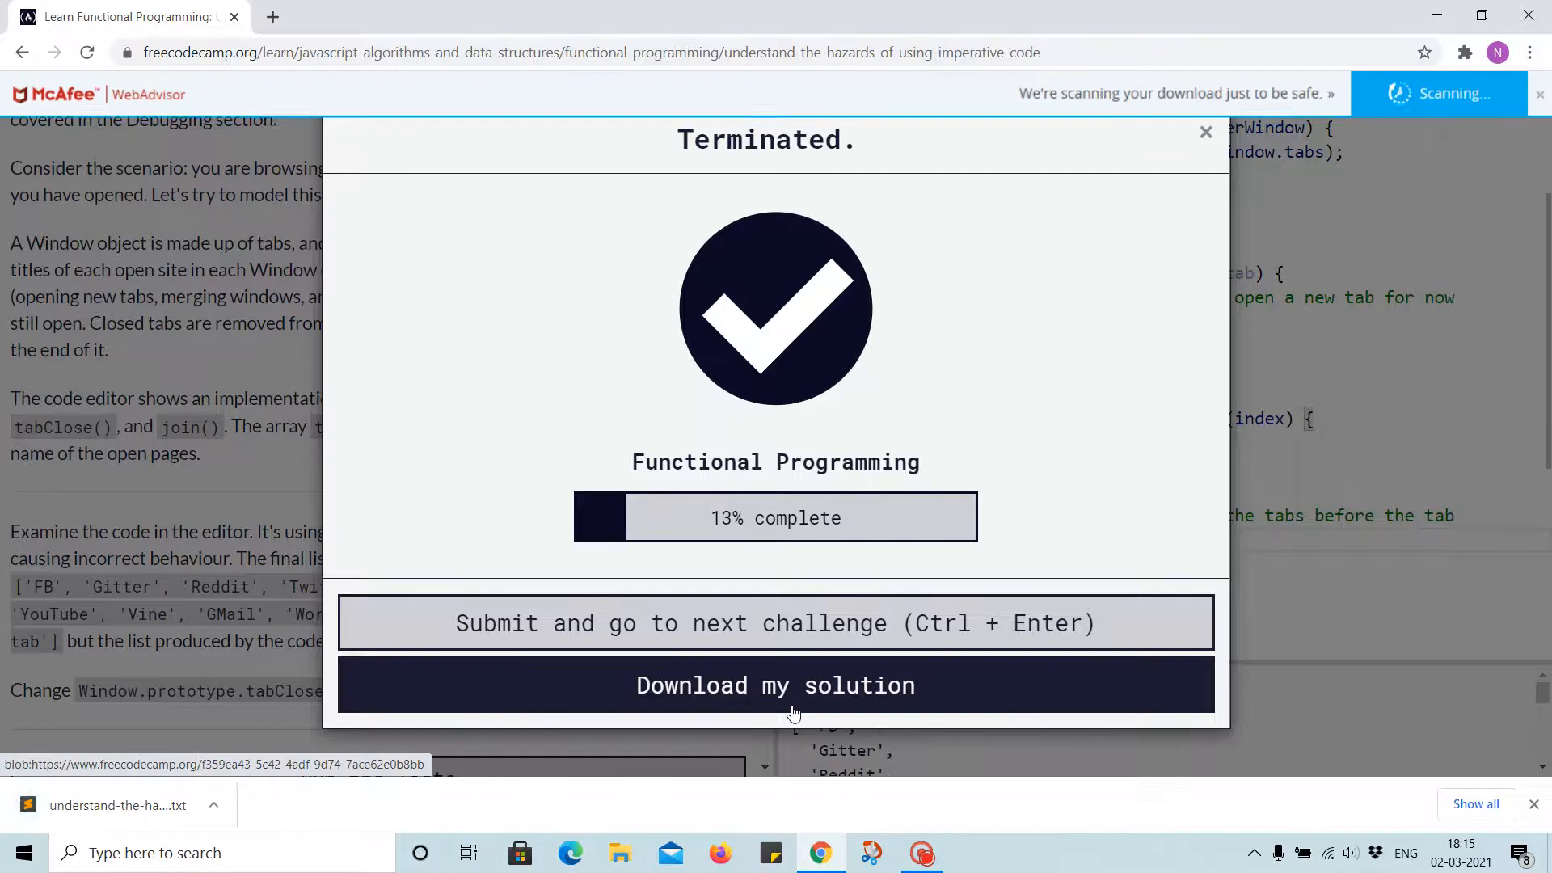
left_click(920, 852)
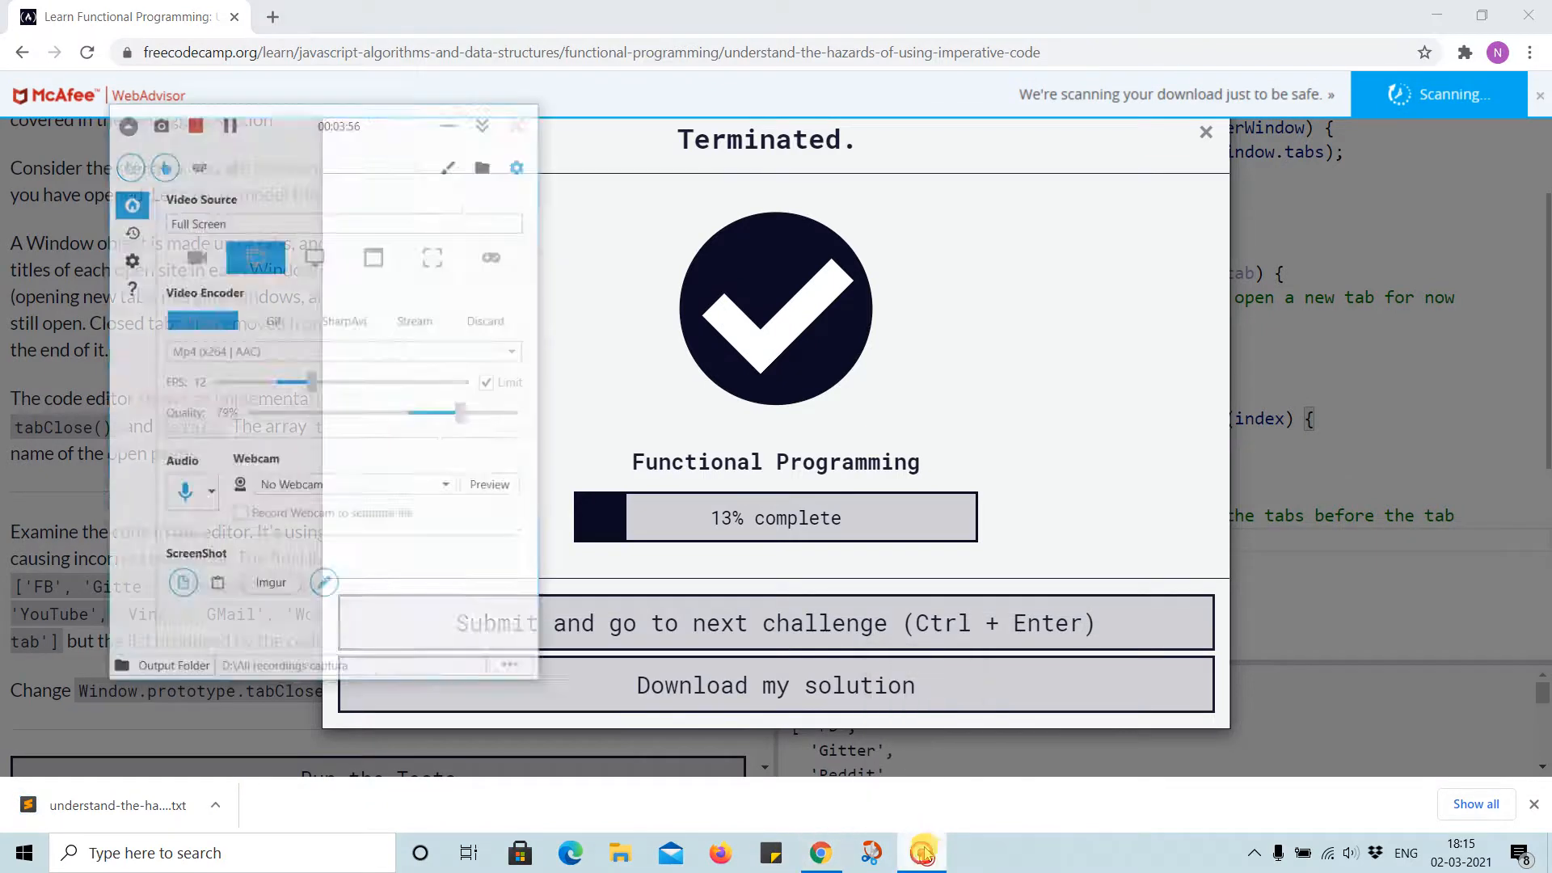